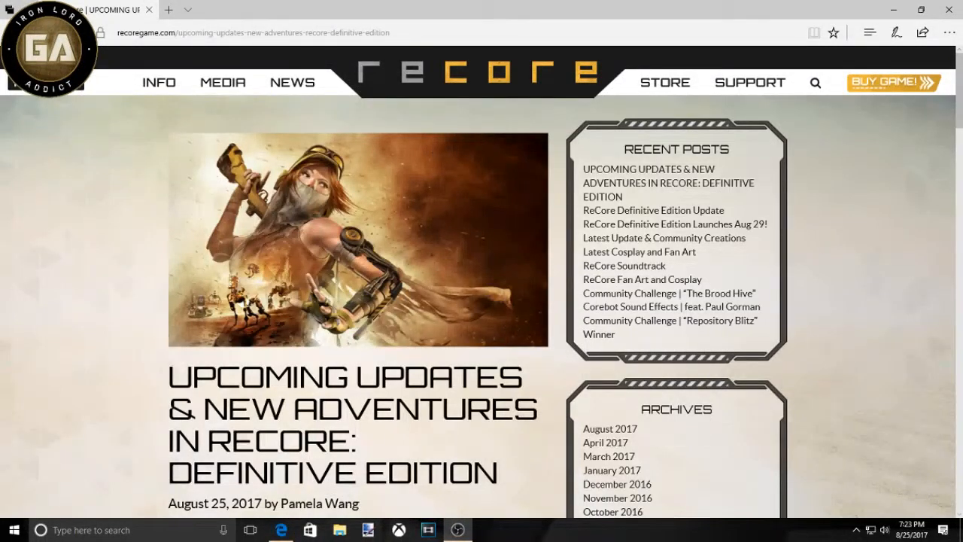
mouse_move(578, 391)
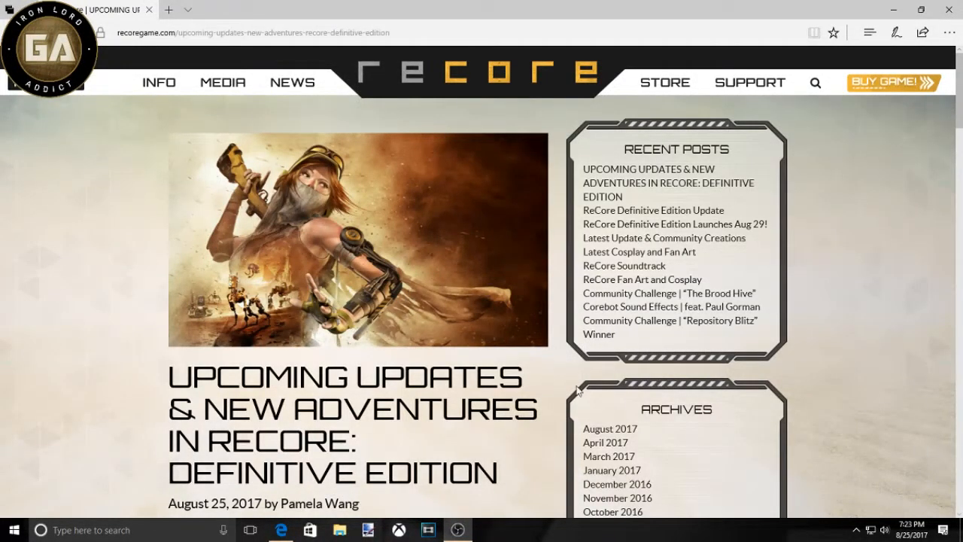
mouse_move(307, 308)
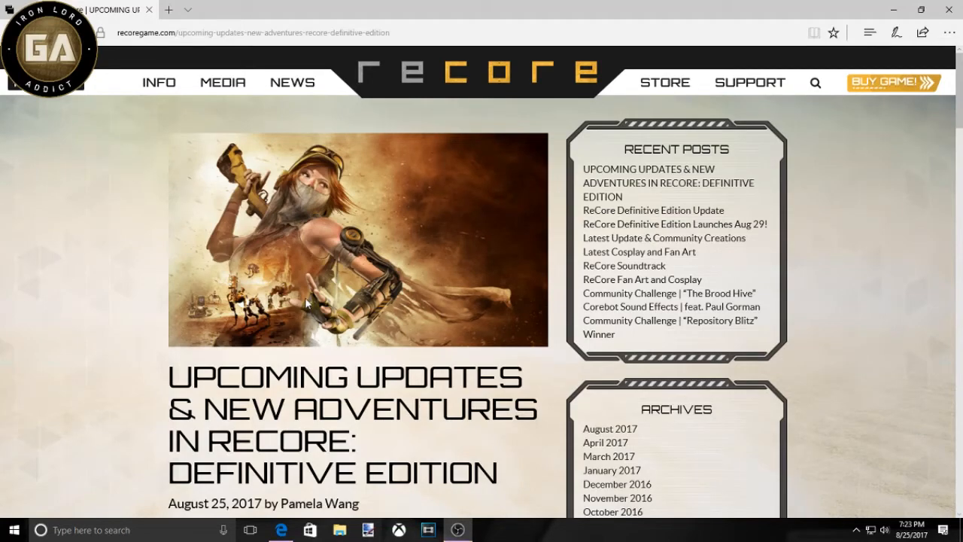
mouse_move(323, 312)
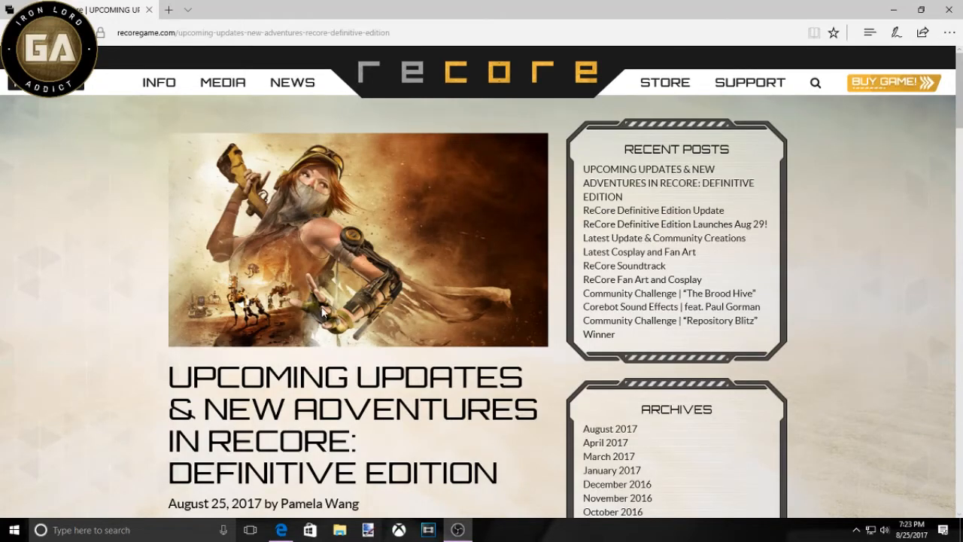
Step: Scroll the article down to the New Companion and New Areas to Explore sections
scroll(down, 3)
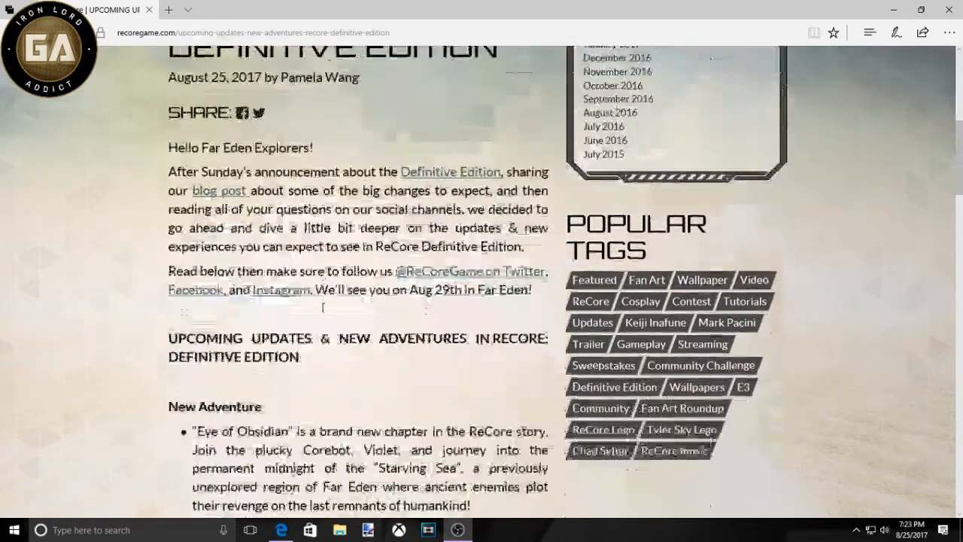
scroll(down, 3)
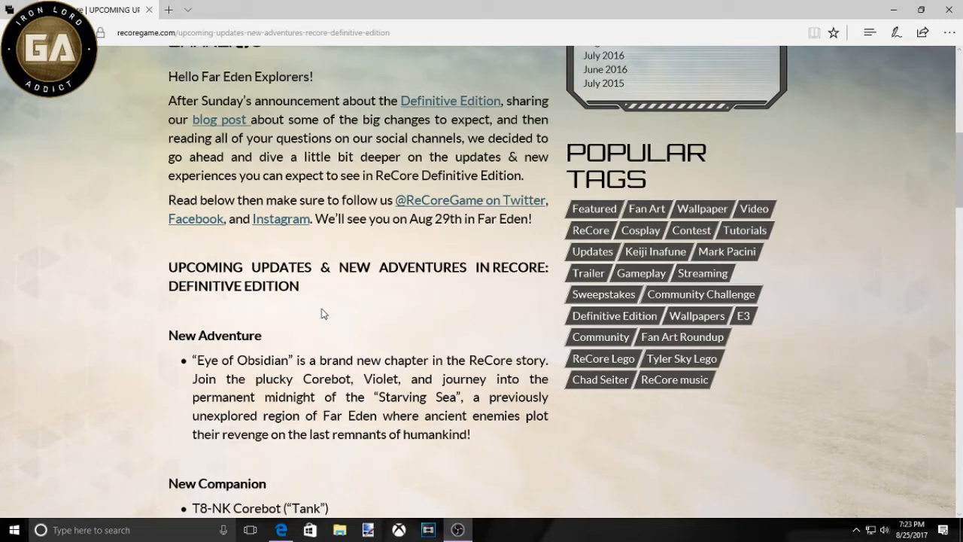
scroll(down, 3)
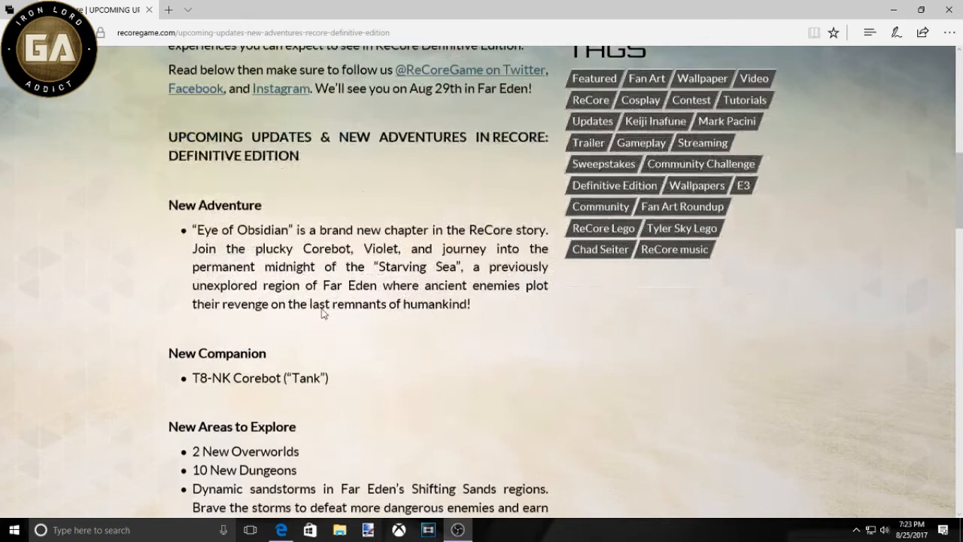
scroll(down, 3)
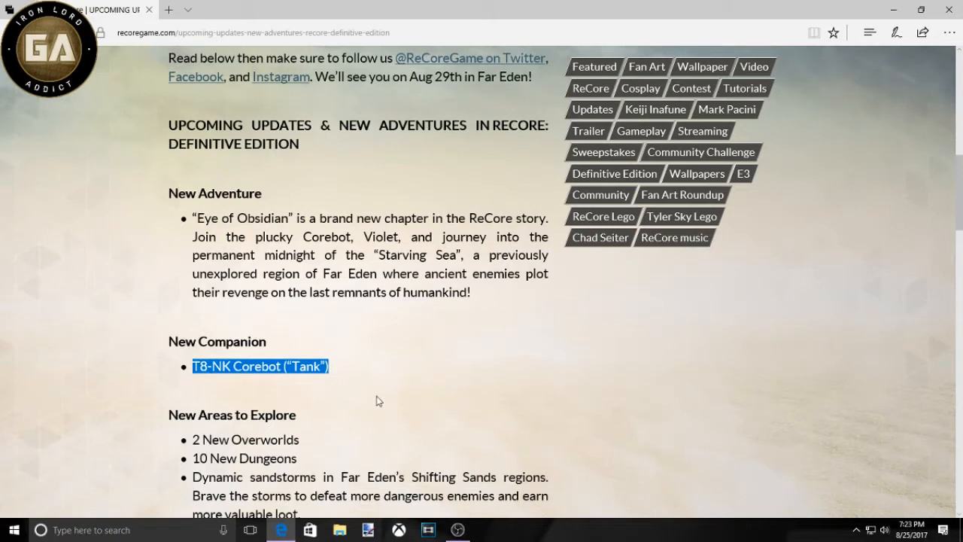
mouse_move(420, 358)
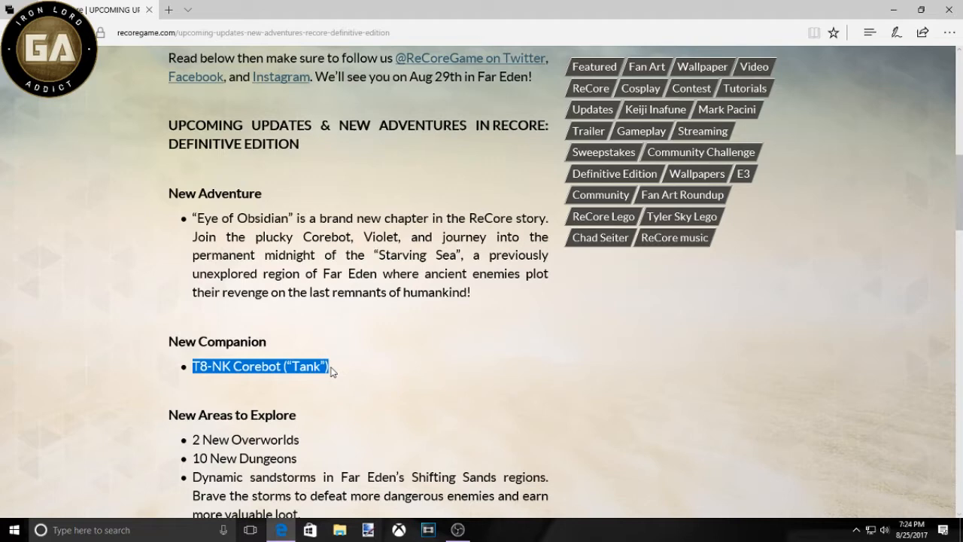
Step: Highlight the whole Dynamic sandstorms bullet under New Areas to Explore
scroll(down, 3)
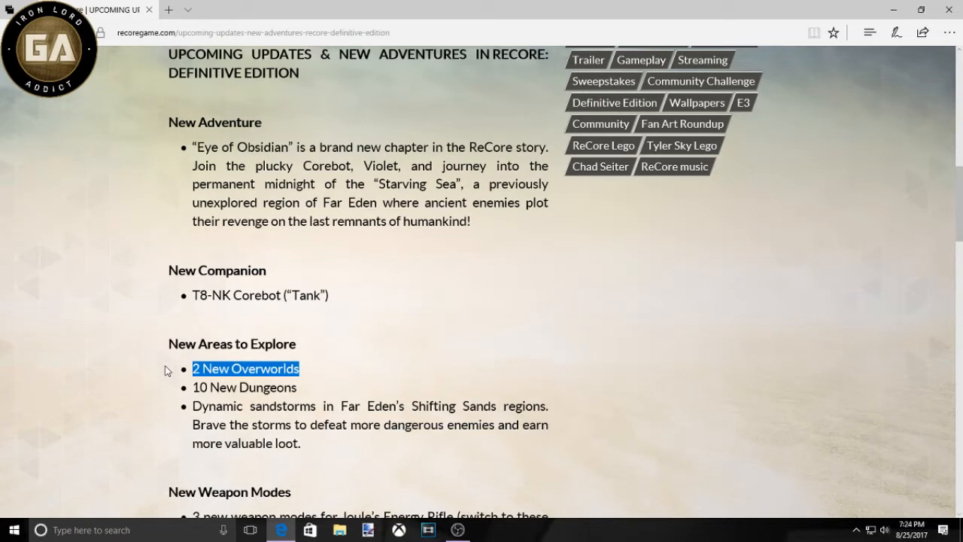
mouse_move(468, 421)
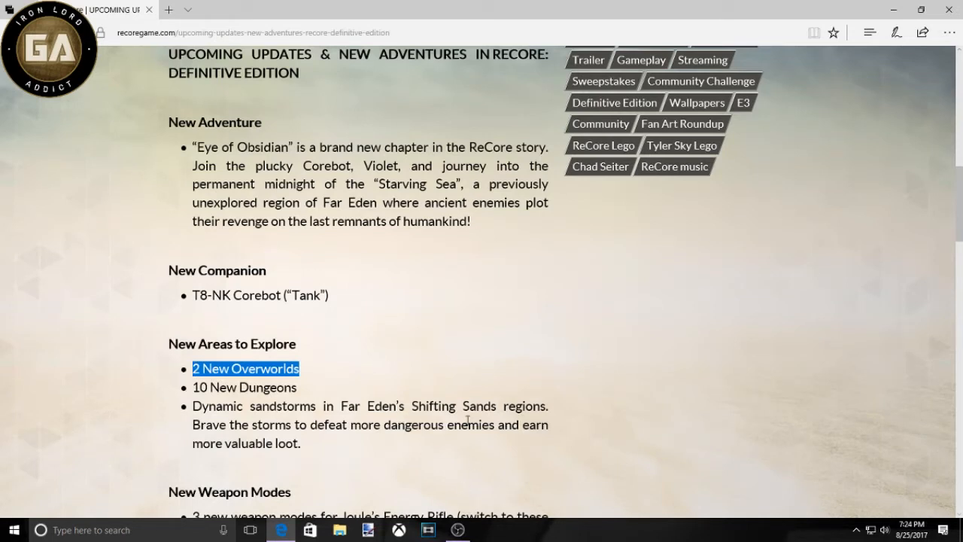
mouse_move(287, 474)
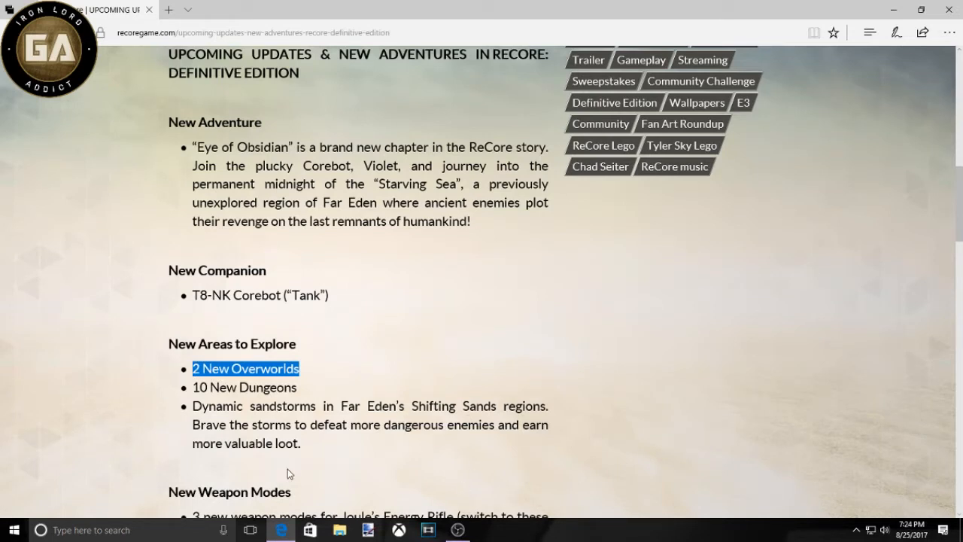
mouse_move(286, 442)
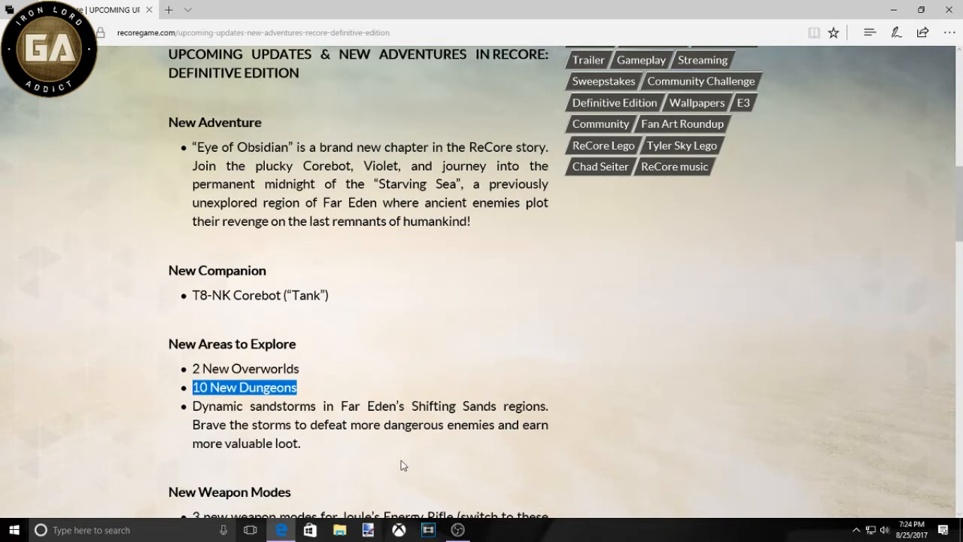
mouse_move(301, 456)
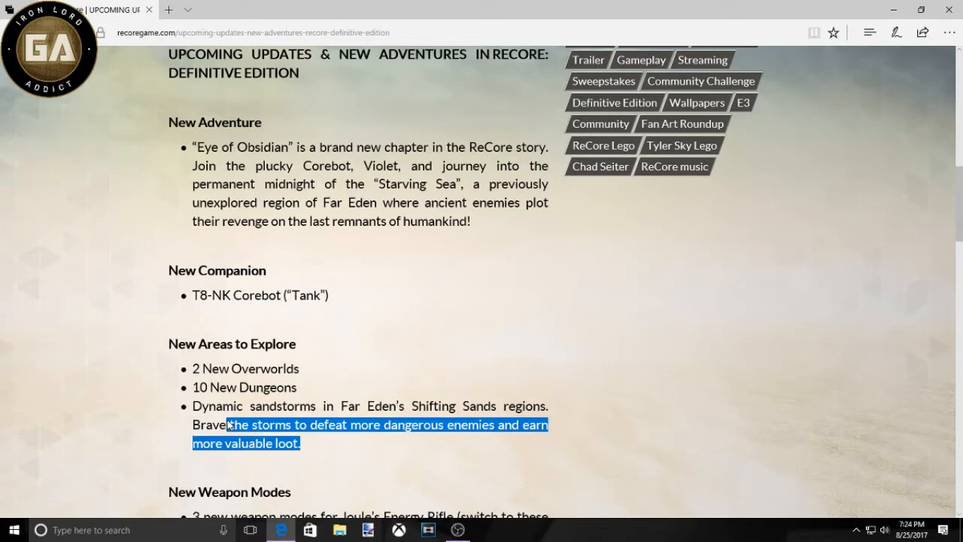
drag(226, 425, 192, 406)
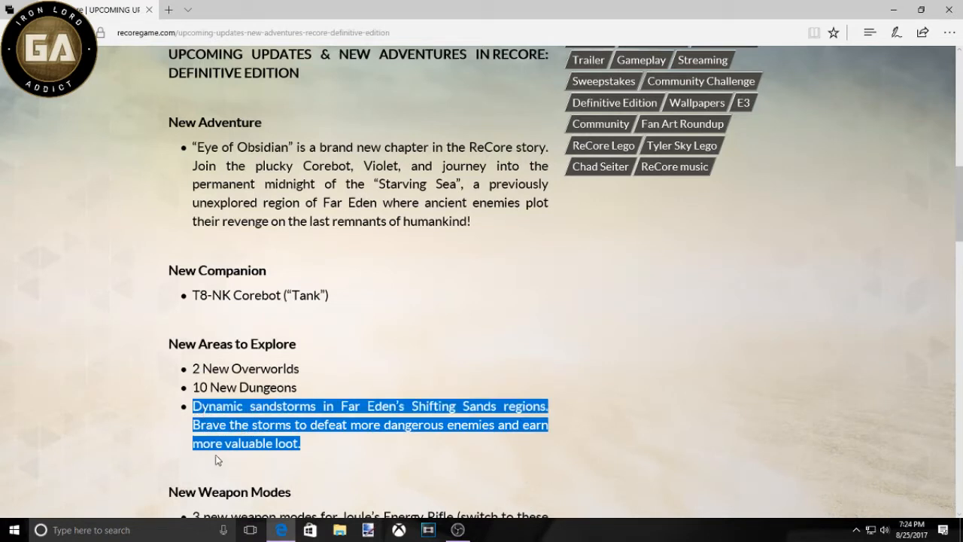
mouse_move(205, 447)
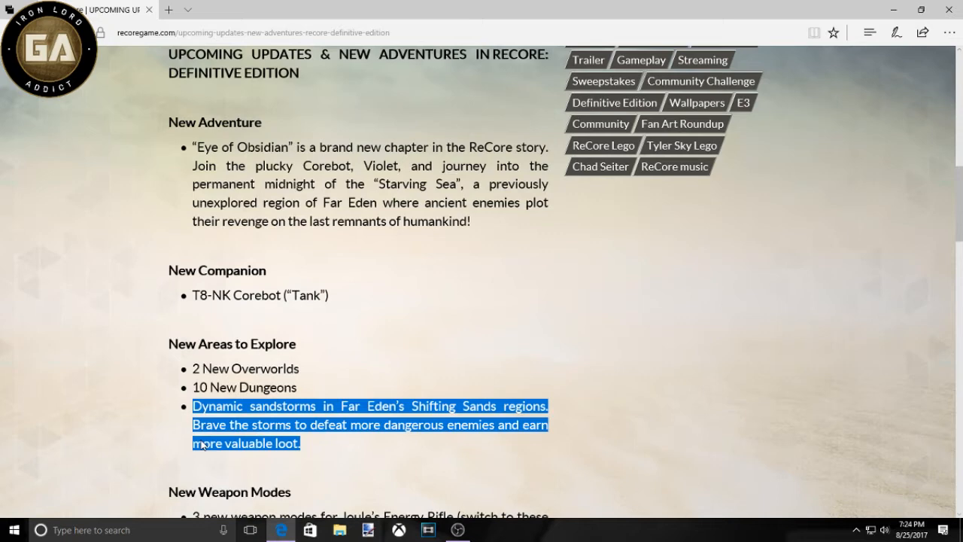
Step: Clear the sandstorms highlight and scroll to the New Weapon Modes and Load Times sections
scroll(down, 3)
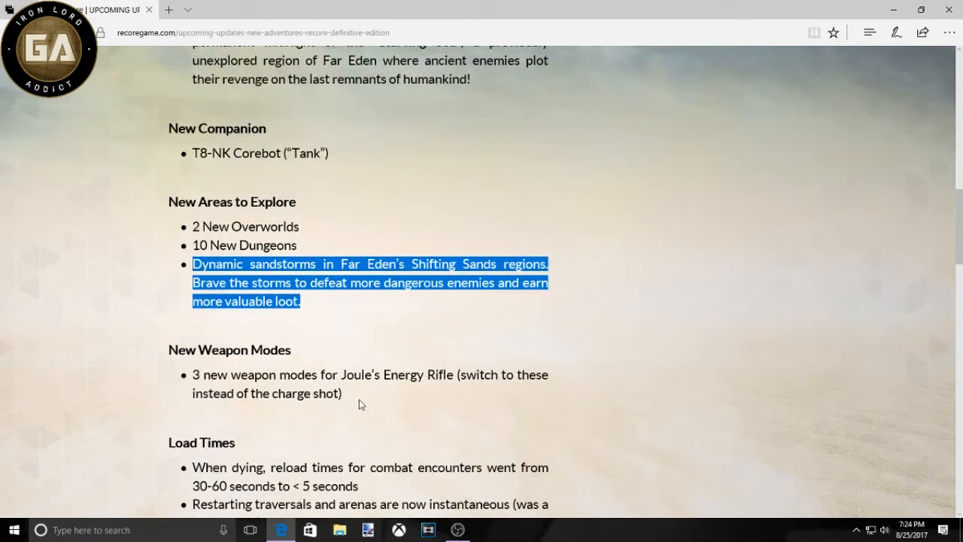
click(361, 405)
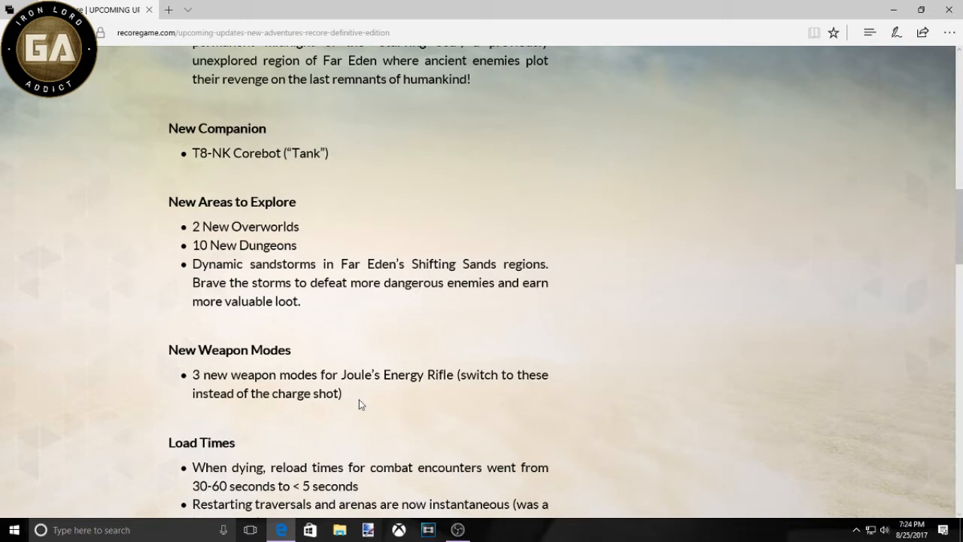
mouse_move(364, 409)
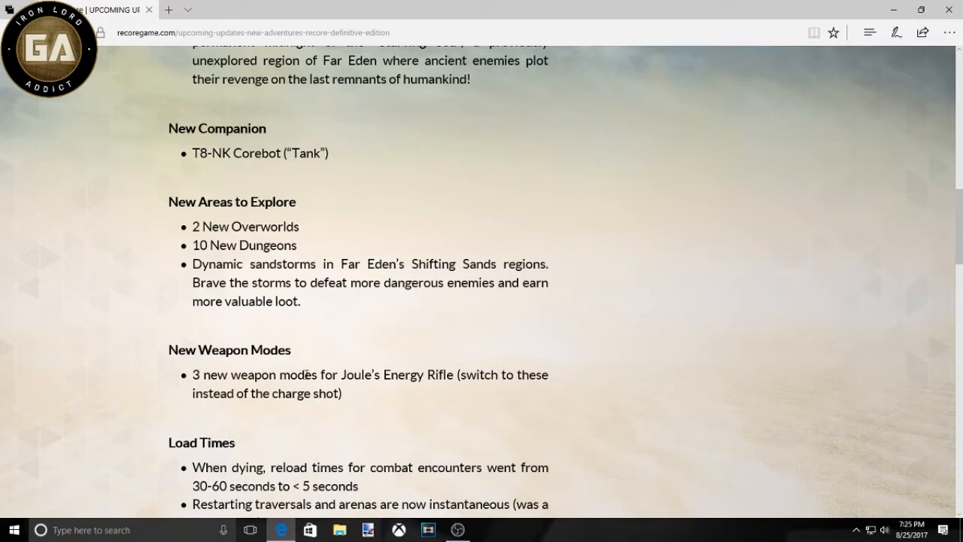
scroll(down, 3)
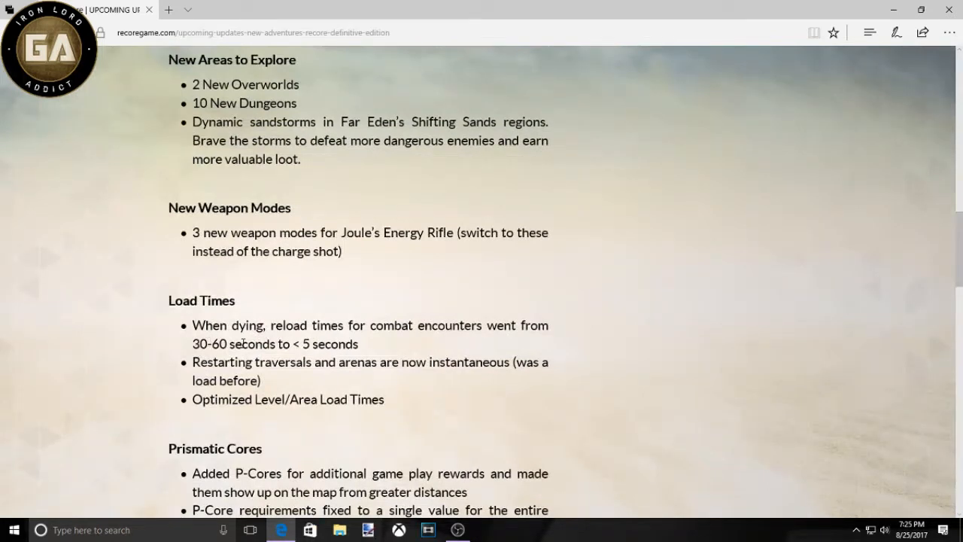
mouse_move(303, 343)
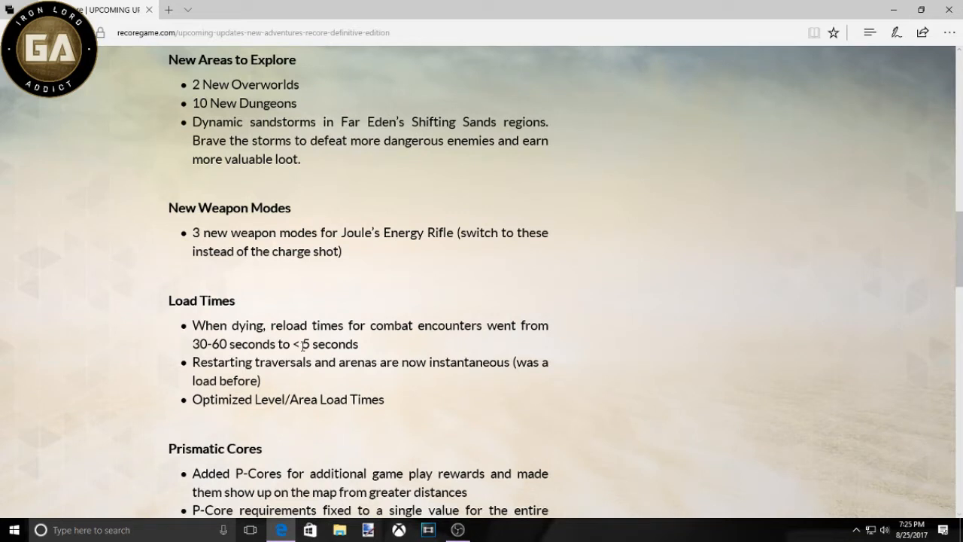
mouse_move(464, 397)
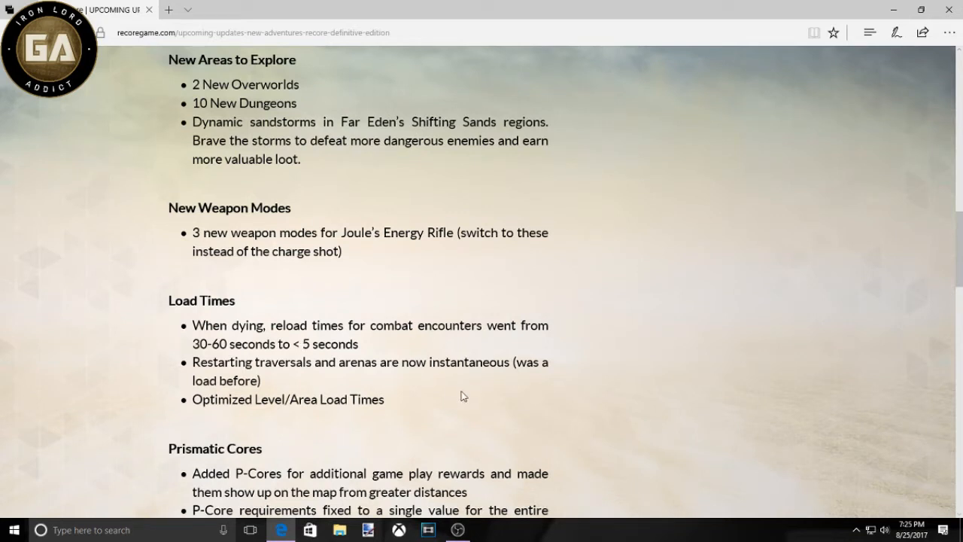
mouse_move(452, 400)
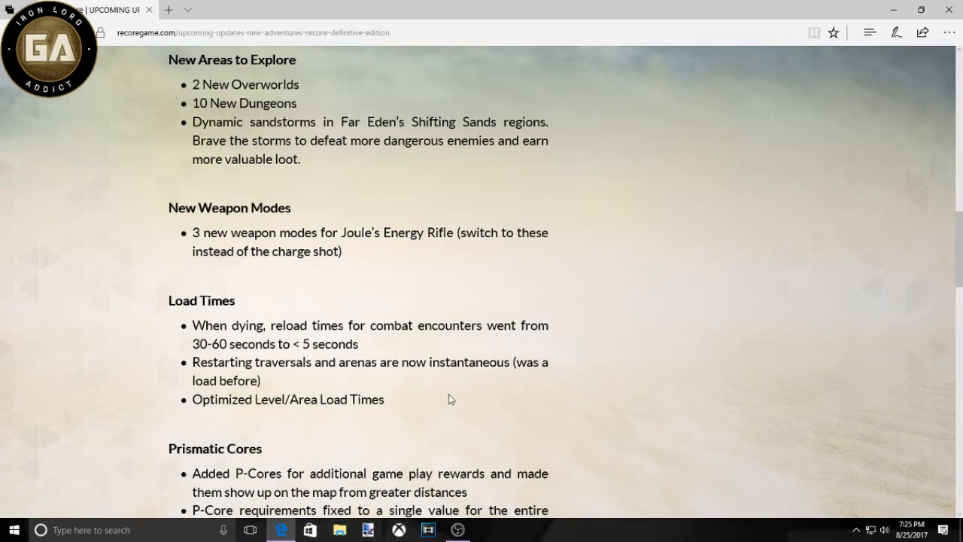
mouse_move(433, 443)
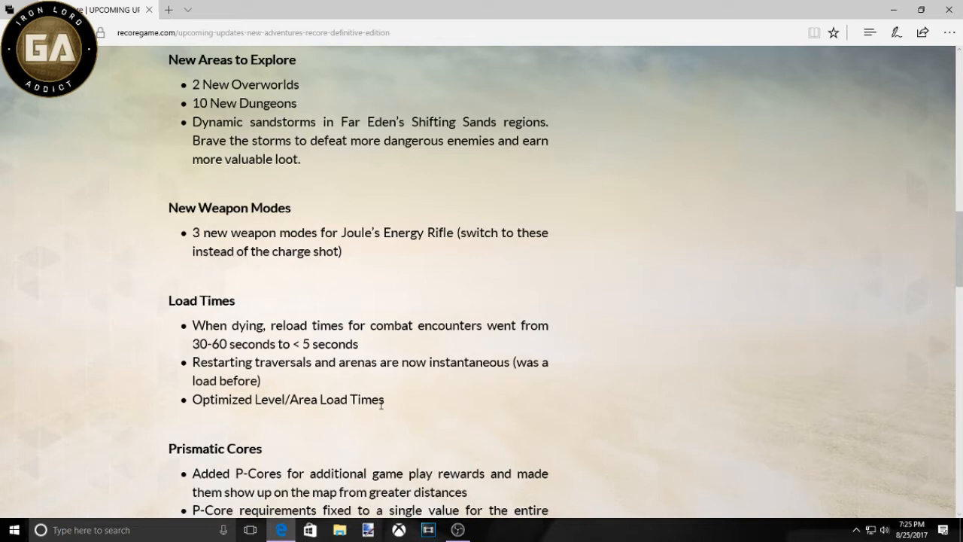
Step: Scroll to Prismatic Cores and highlight the entire first bullet
scroll(down, 3)
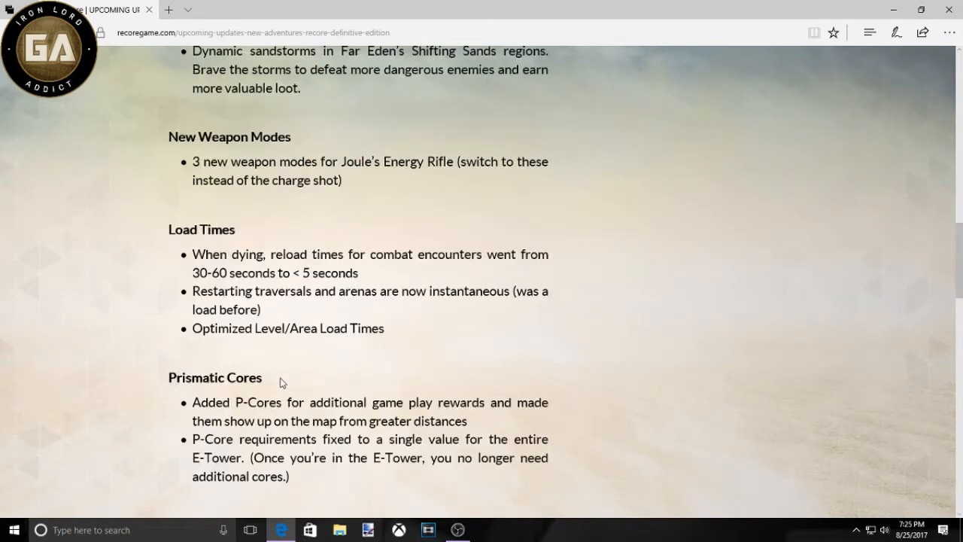
scroll(down, 3)
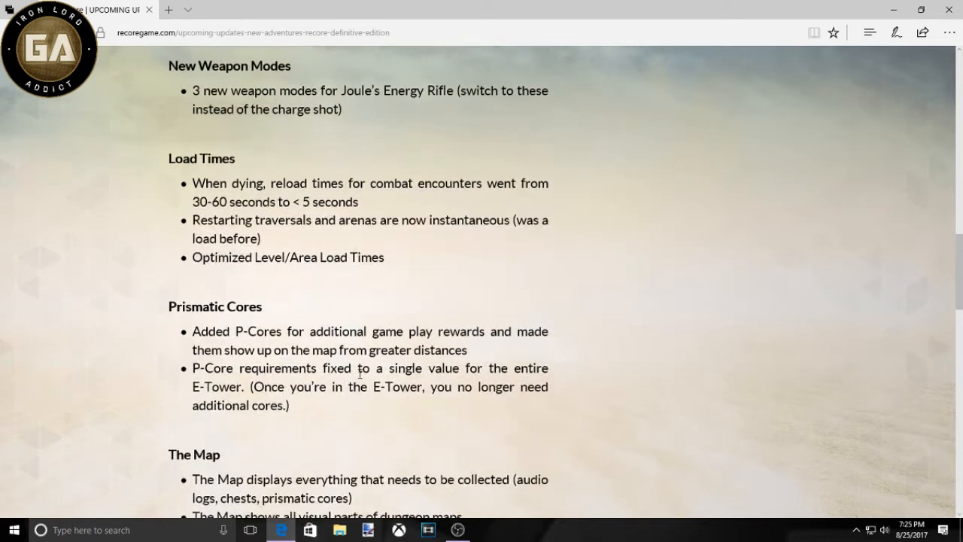
double_click(214, 308)
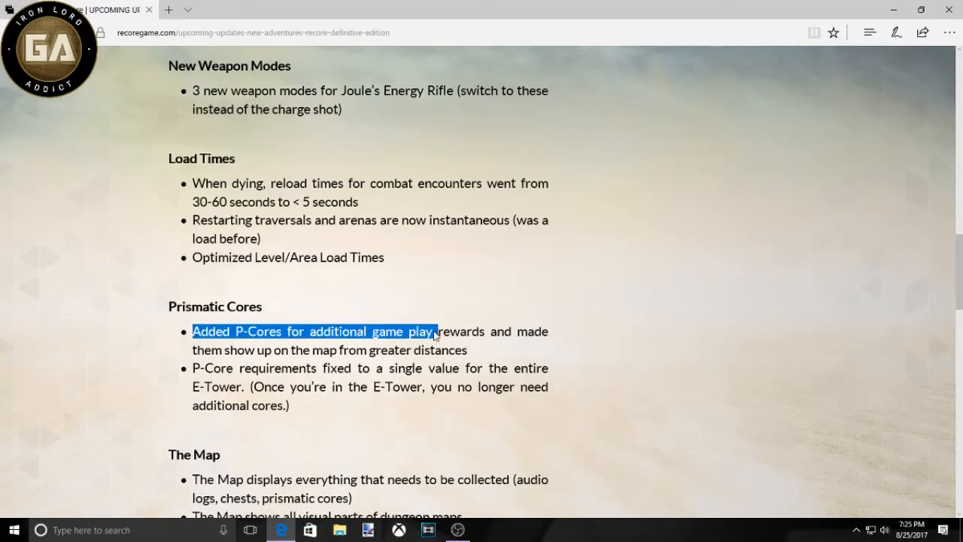
drag(436, 331, 535, 350)
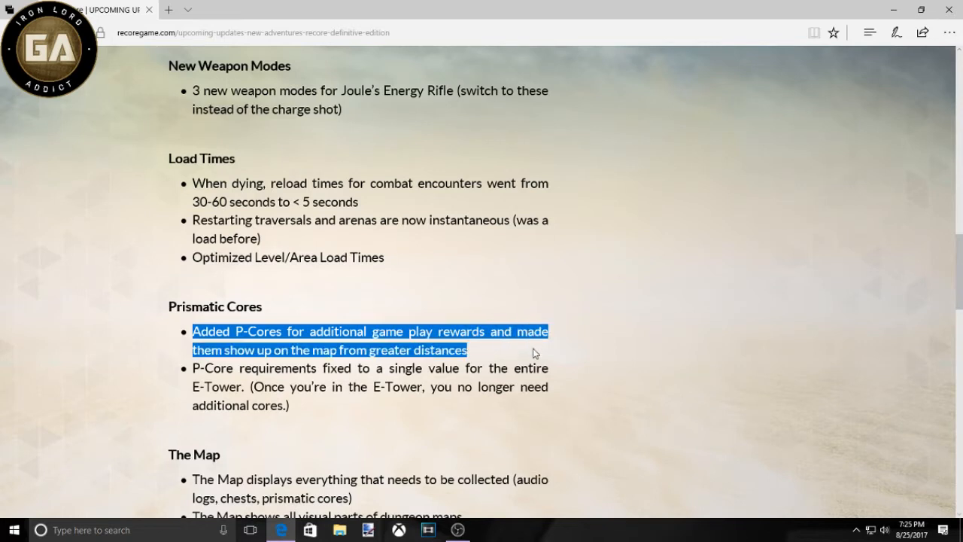
mouse_move(509, 383)
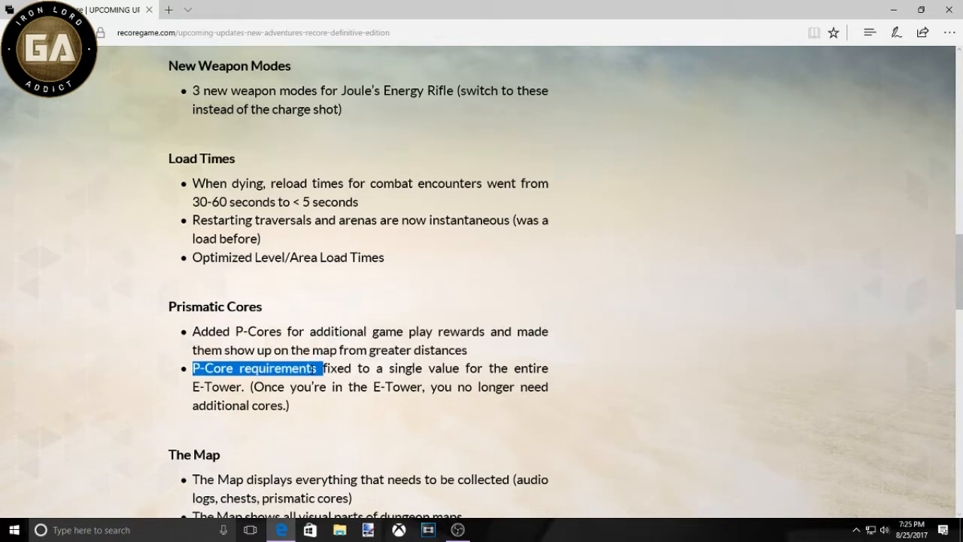
Step: Highlight the entire P-Core requirements bullet including the E-Tower sentence
drag(316, 367, 358, 367)
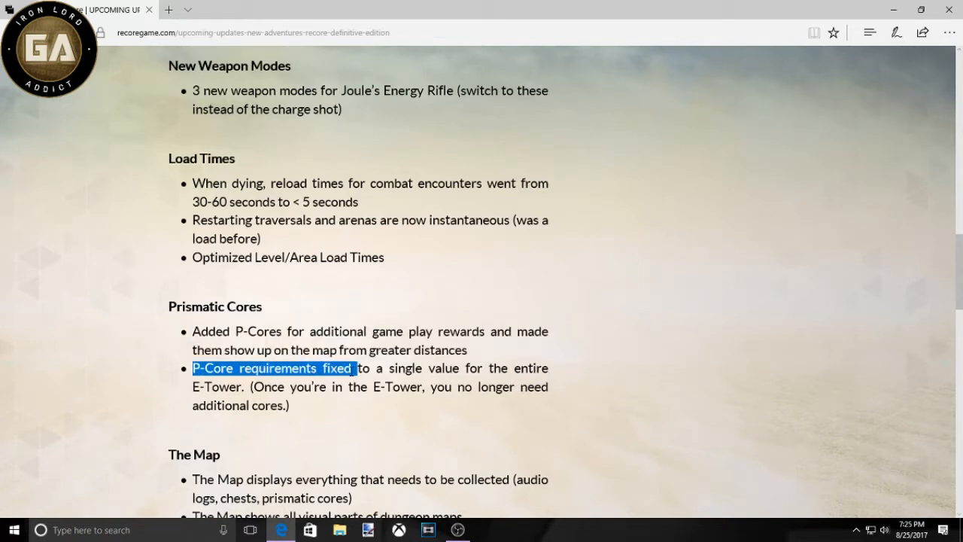
drag(353, 367, 466, 368)
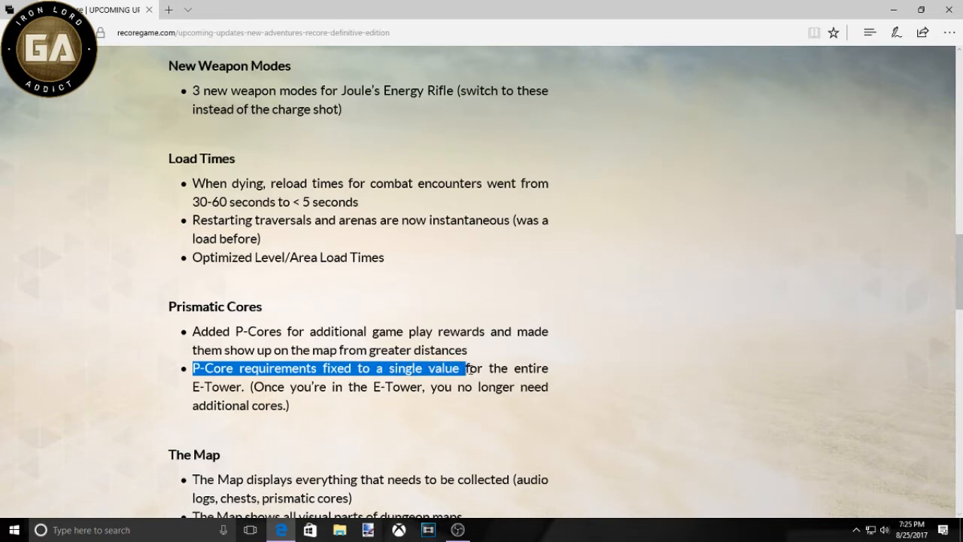
drag(467, 367, 248, 405)
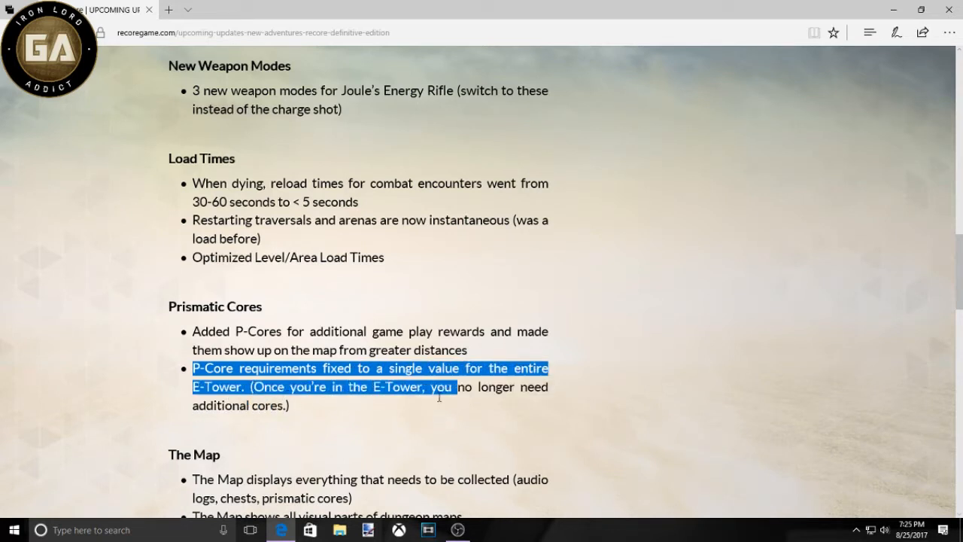
drag(455, 386, 277, 405)
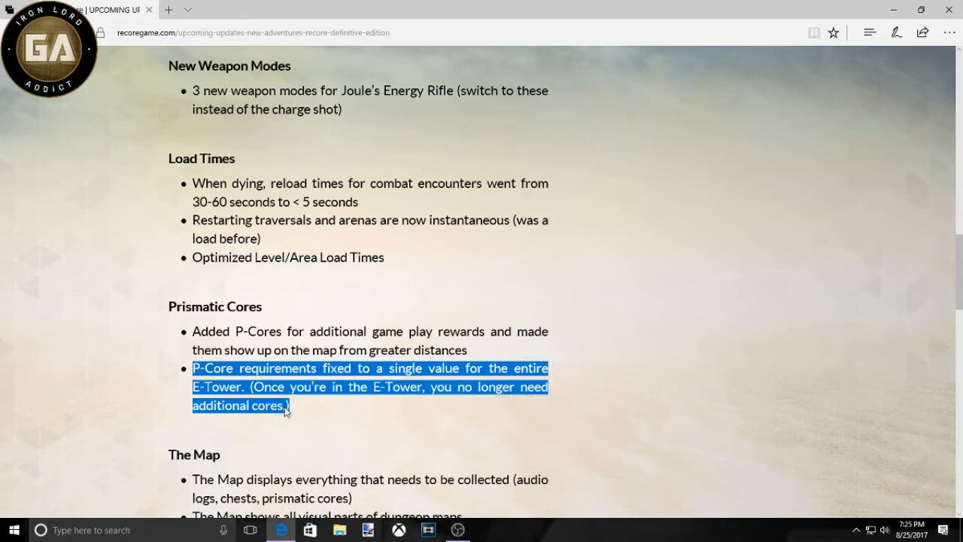
mouse_move(274, 389)
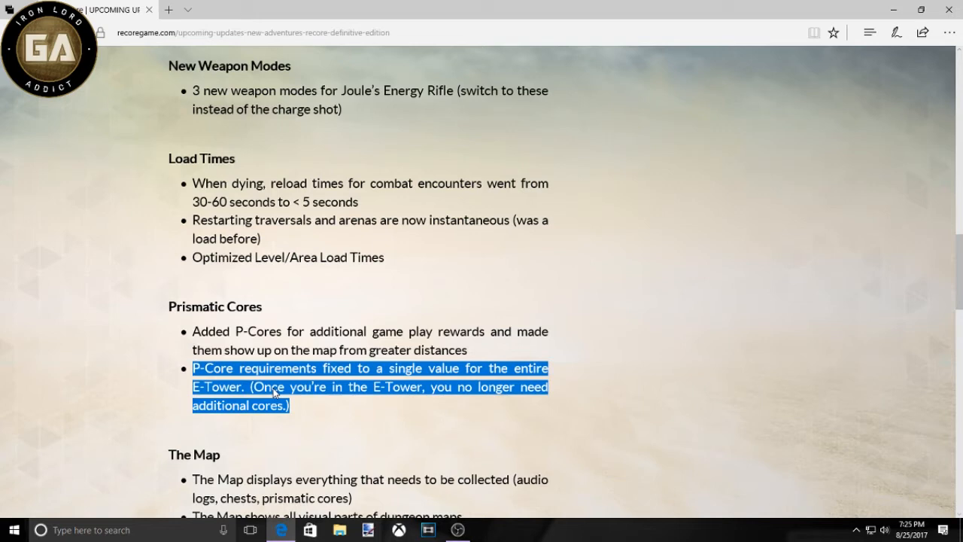
mouse_move(289, 388)
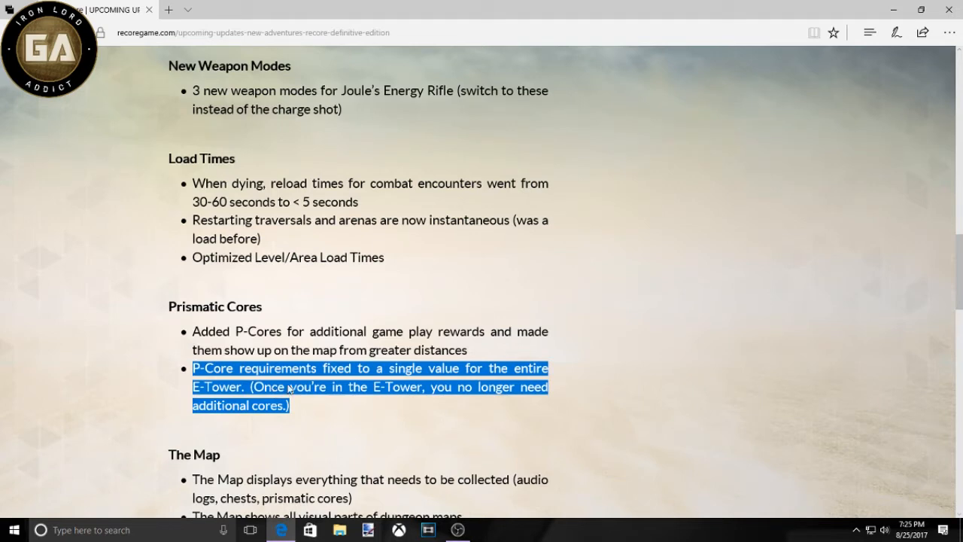
mouse_move(280, 390)
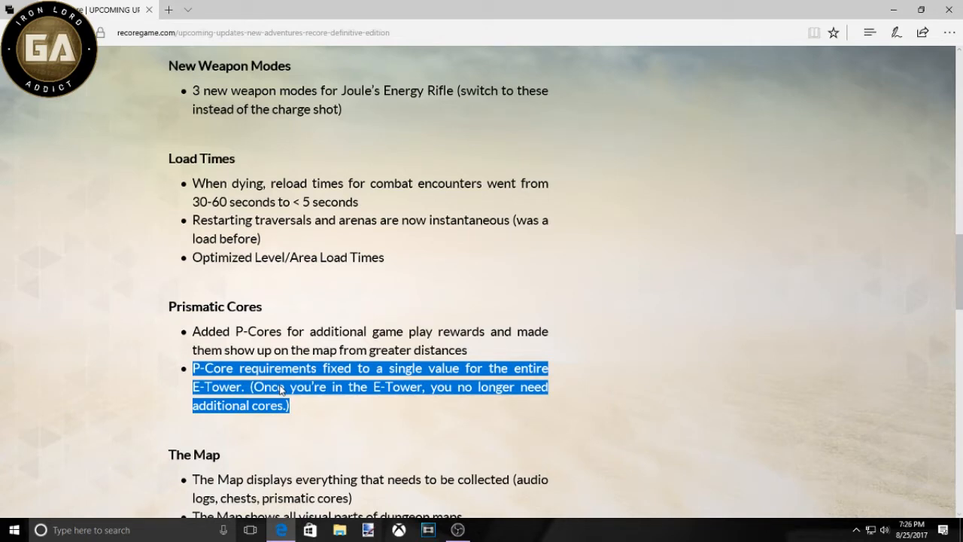
mouse_move(195, 386)
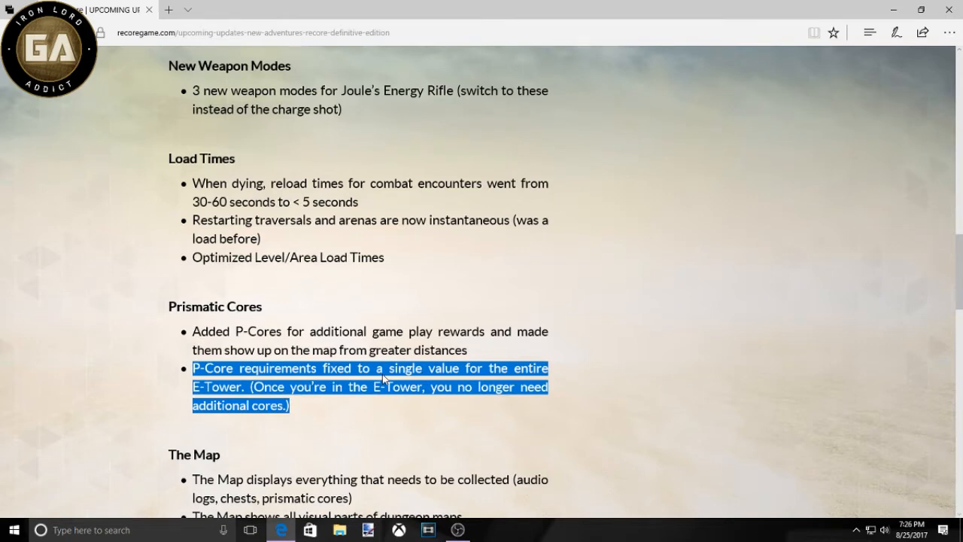
mouse_move(313, 395)
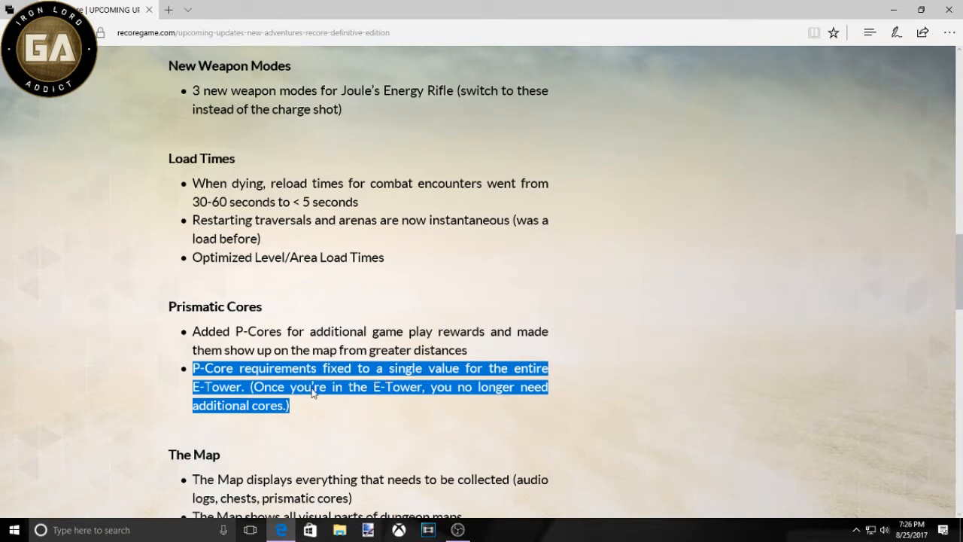
Step: Scroll to The Map and highlight the collectibles and dungeon maps bullets in turn
scroll(down, 3)
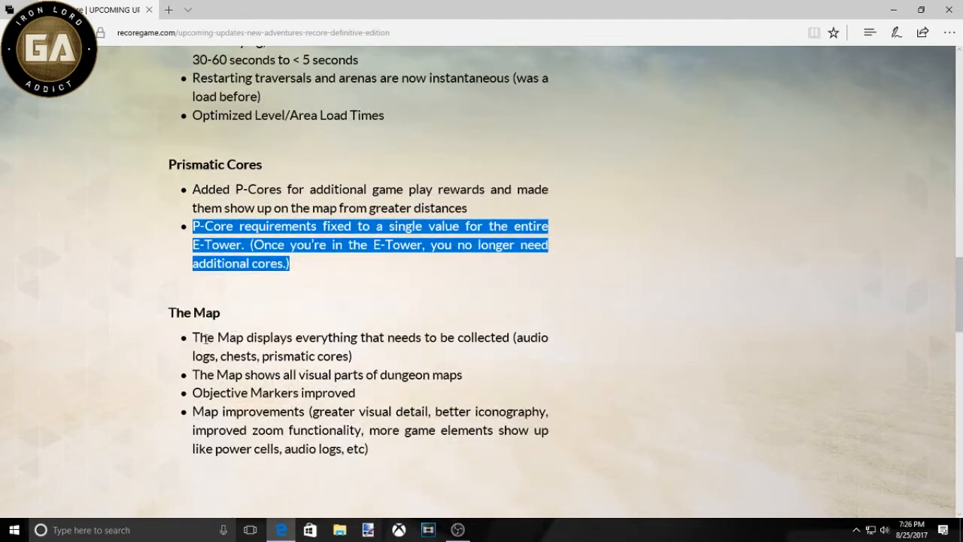
mouse_move(193, 339)
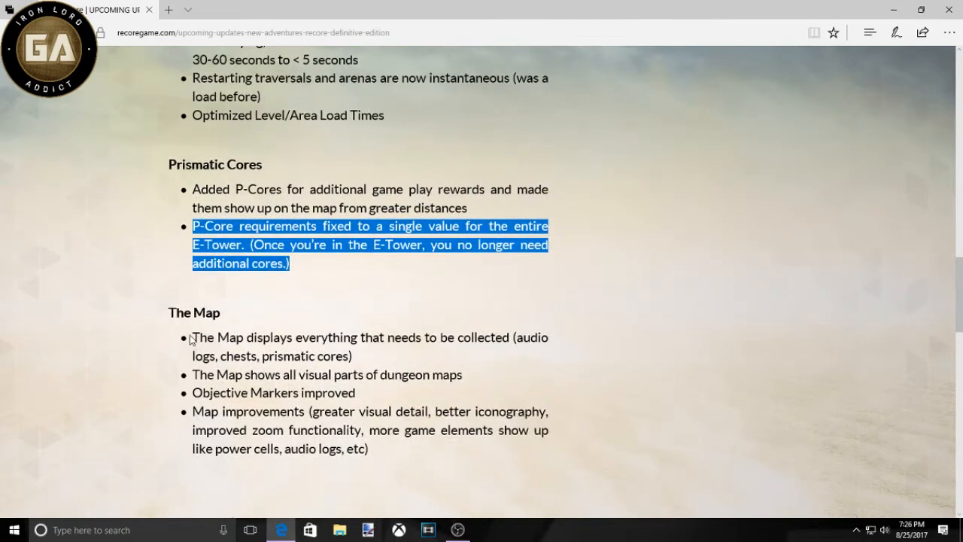
drag(193, 337, 349, 355)
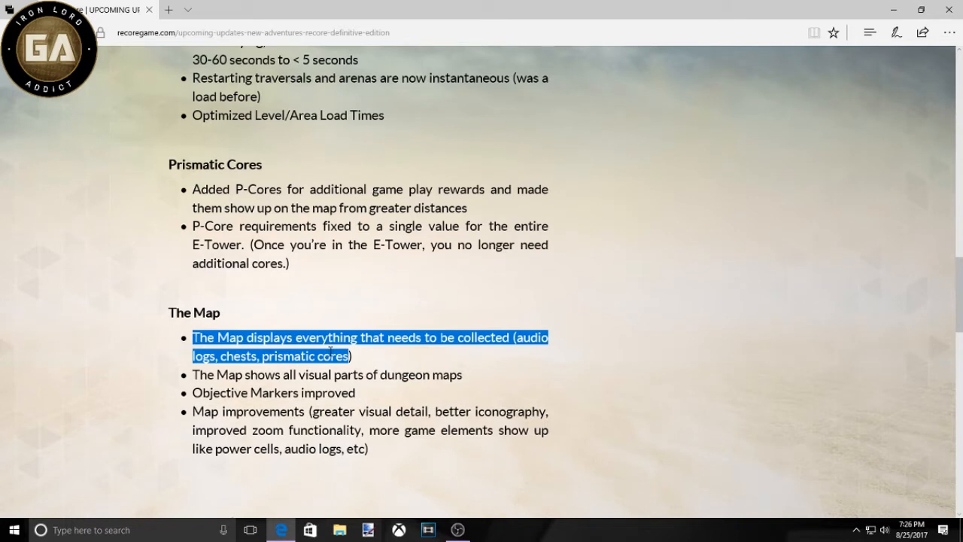
click(195, 225)
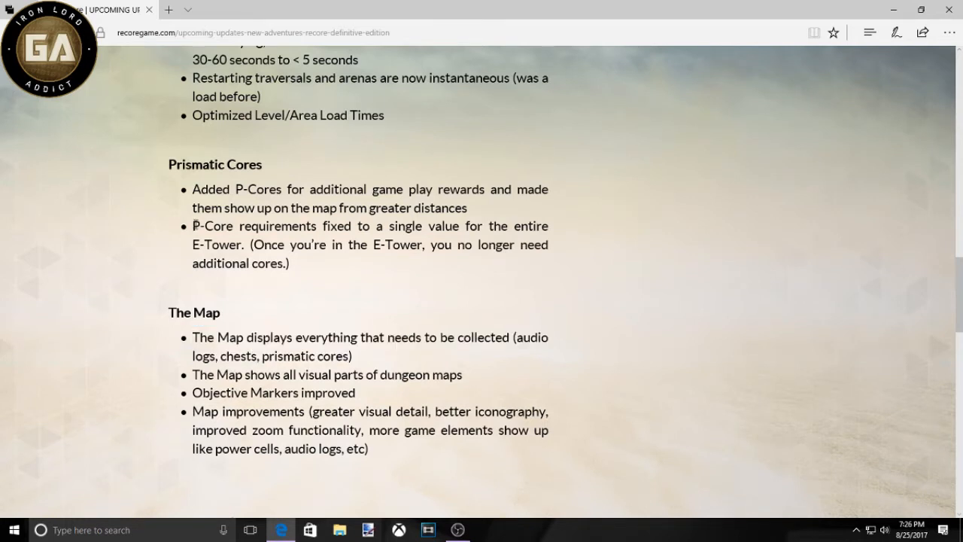
drag(193, 226, 289, 262)
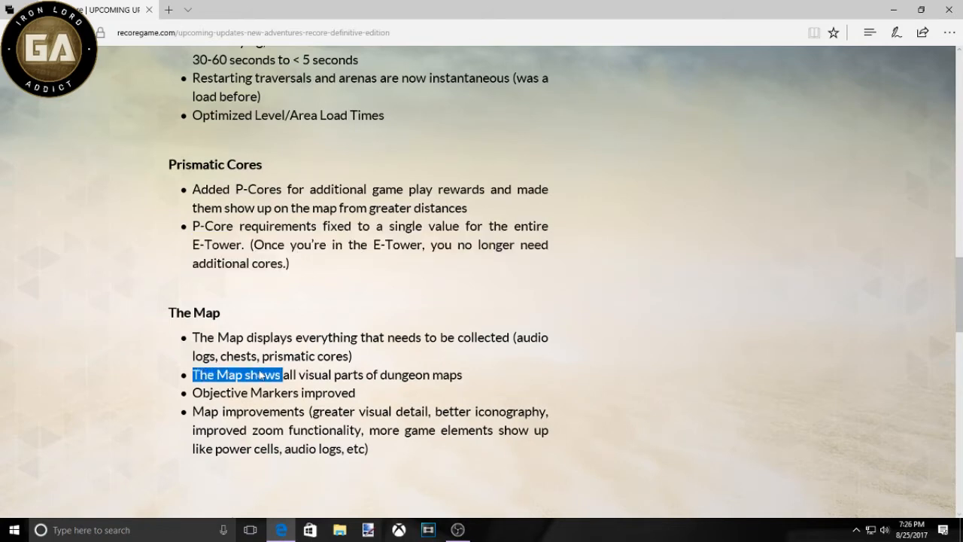
drag(259, 375, 464, 375)
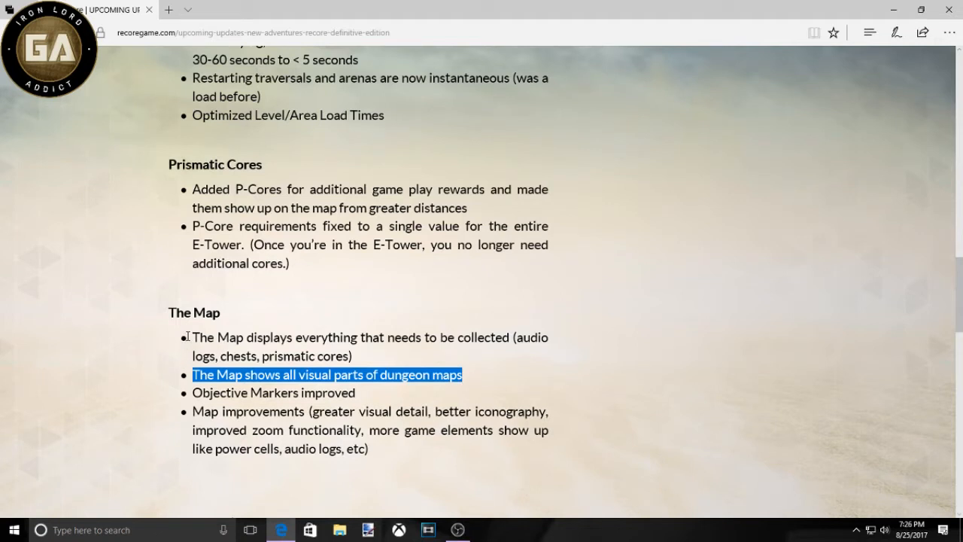
drag(193, 337, 349, 355)
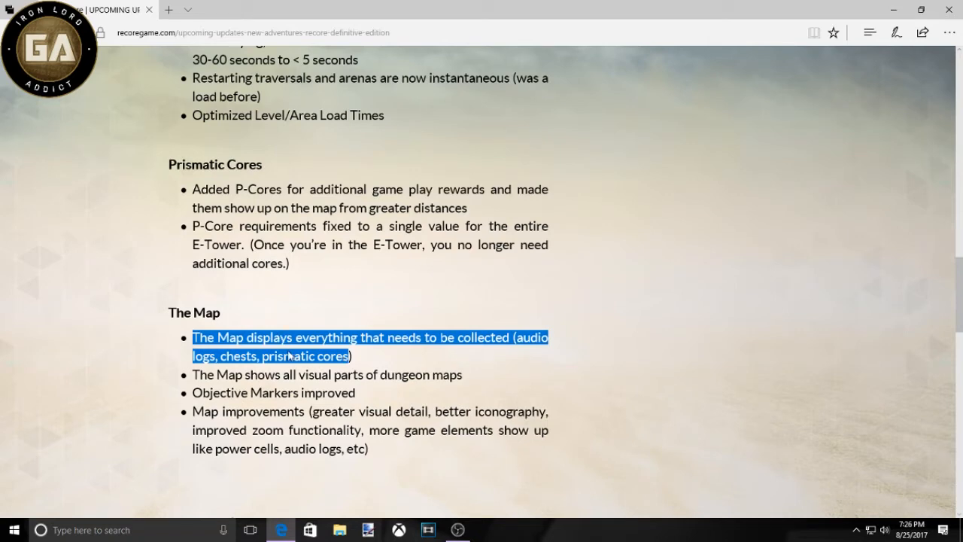
mouse_move(197, 340)
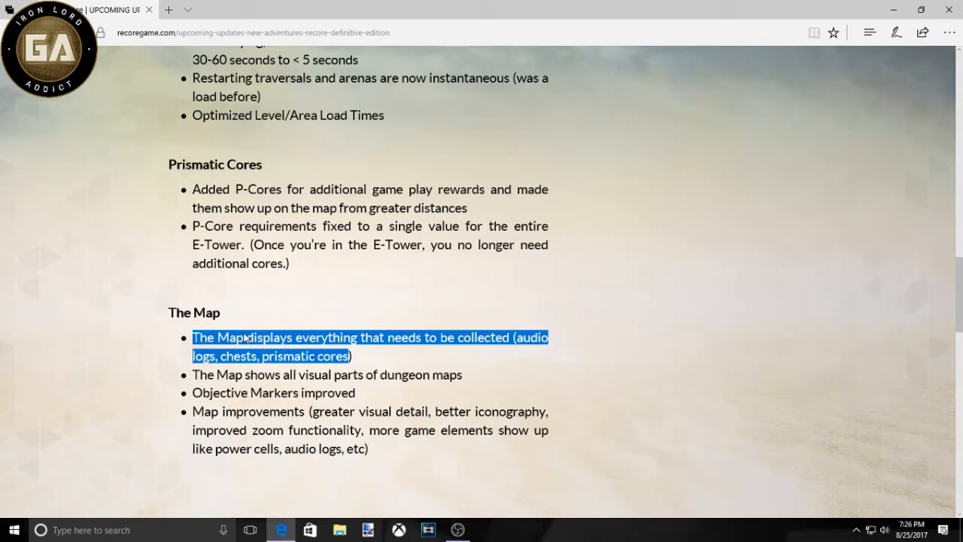
mouse_move(193, 374)
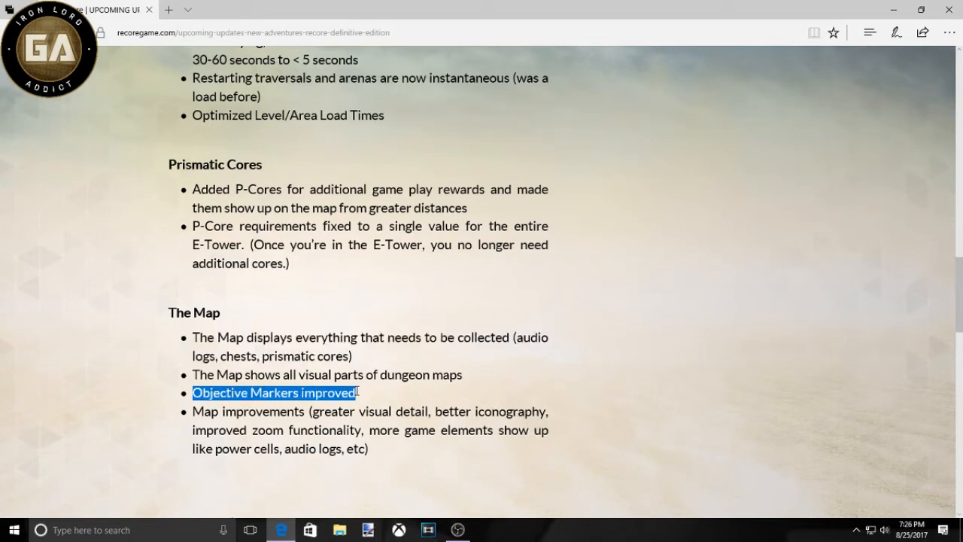
mouse_move(346, 415)
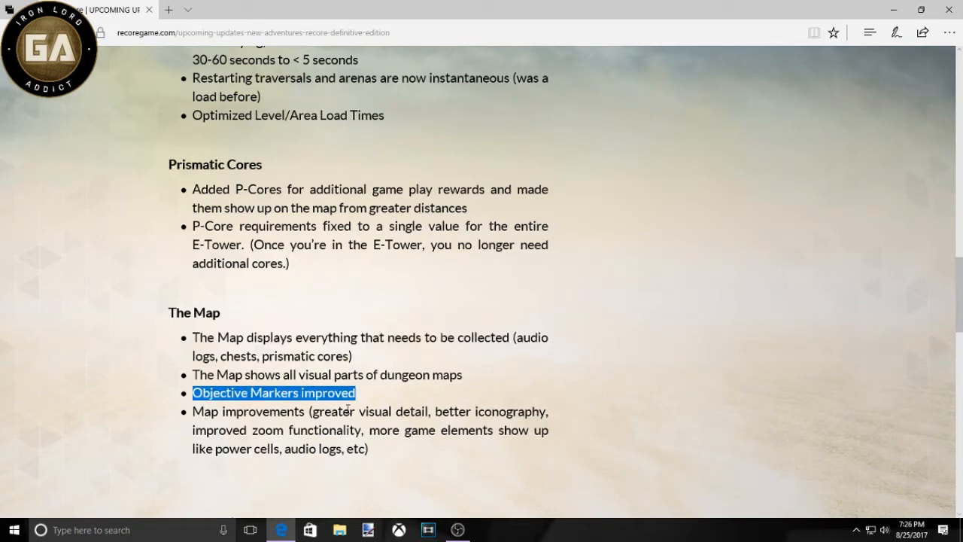
Step: Highlight the list of details in the Map improvements bullet, then reveal Fast Travel
drag(314, 411, 497, 431)
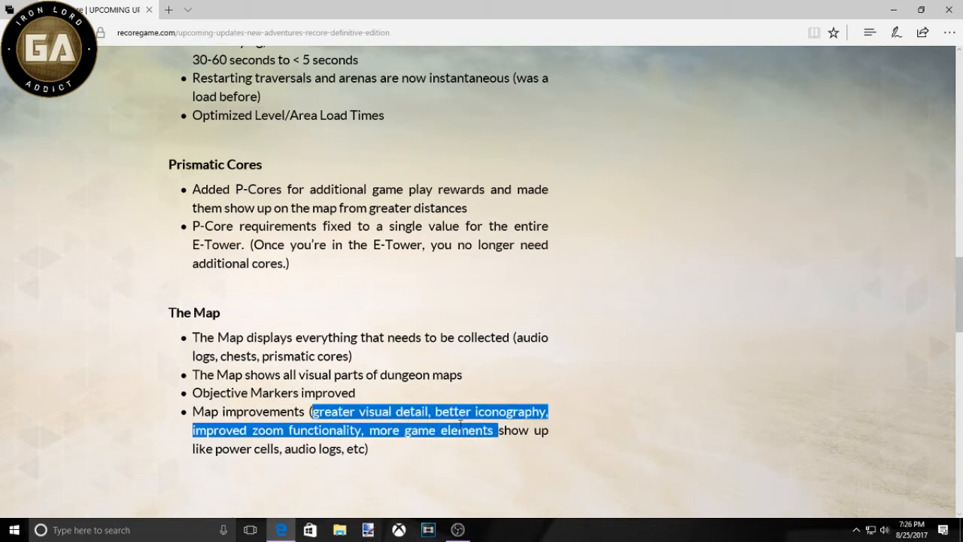
mouse_move(494, 431)
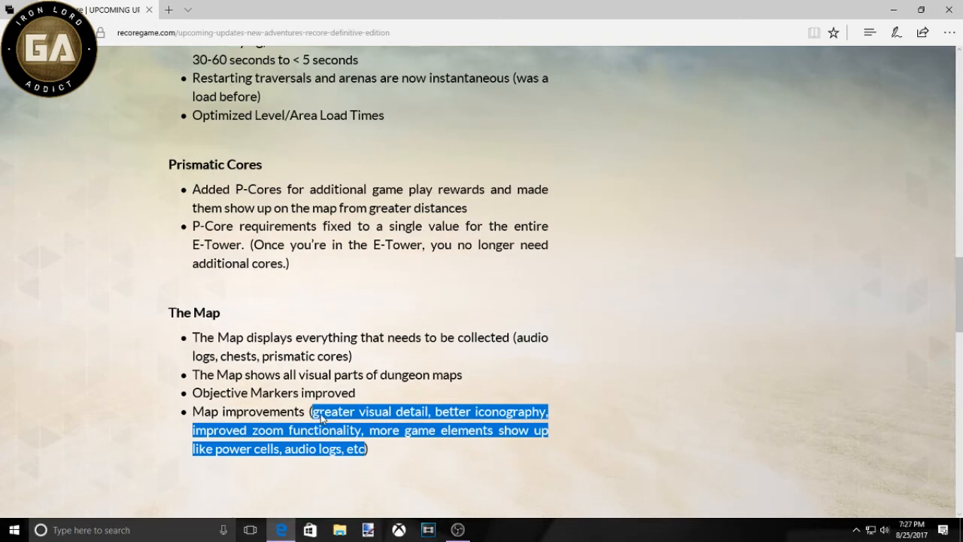
scroll(down, 3)
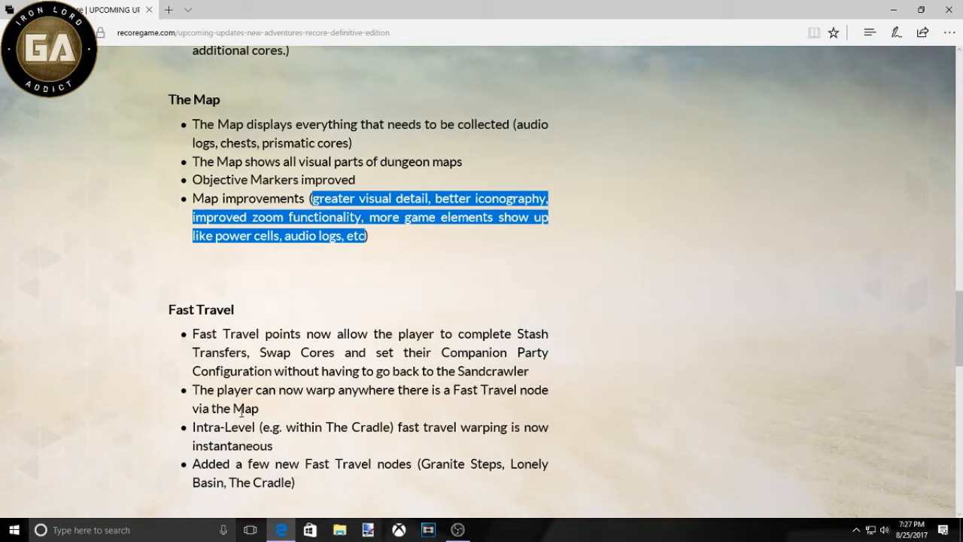
Step: Scroll to the Gear section and highlight the Blueprint Inventory sorting bullet
scroll(down, 3)
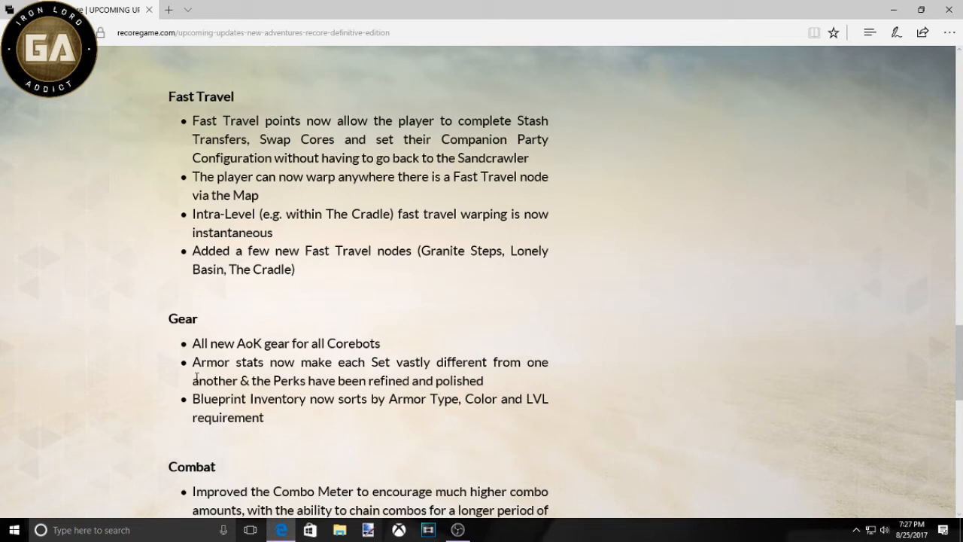
mouse_move(211, 377)
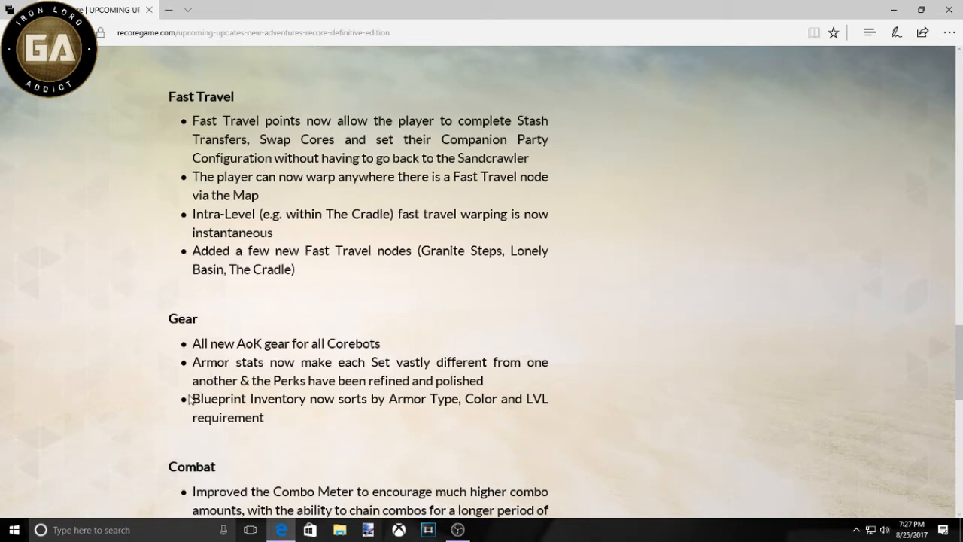
drag(193, 399, 284, 419)
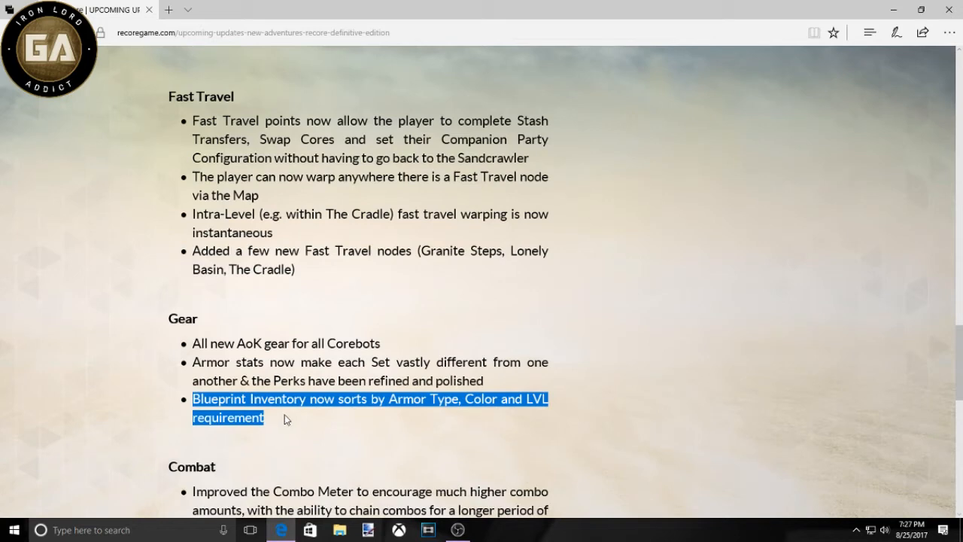
Step: Scroll to Combat, briefly highlight the start of the Combo Meter bullet and clear it
scroll(down, 3)
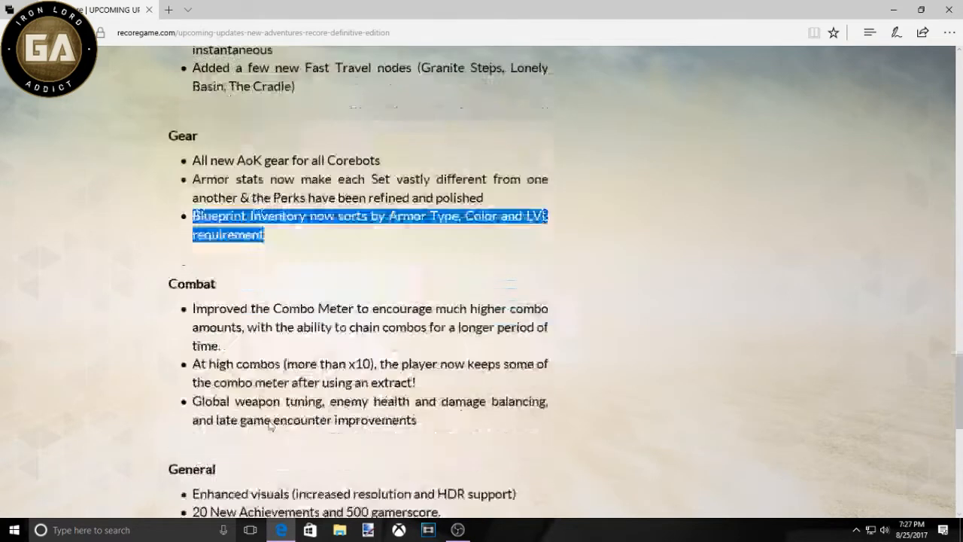
scroll(down, 3)
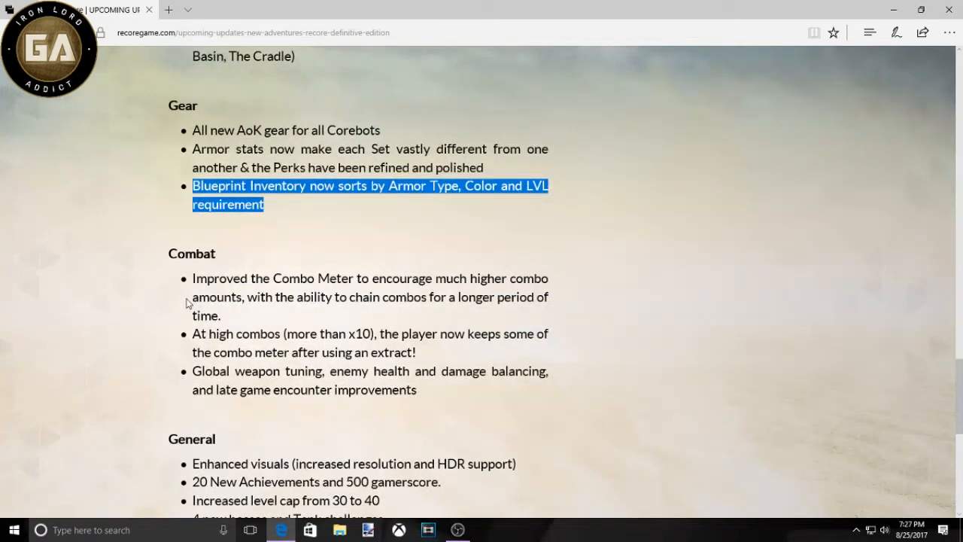
drag(192, 277, 316, 277)
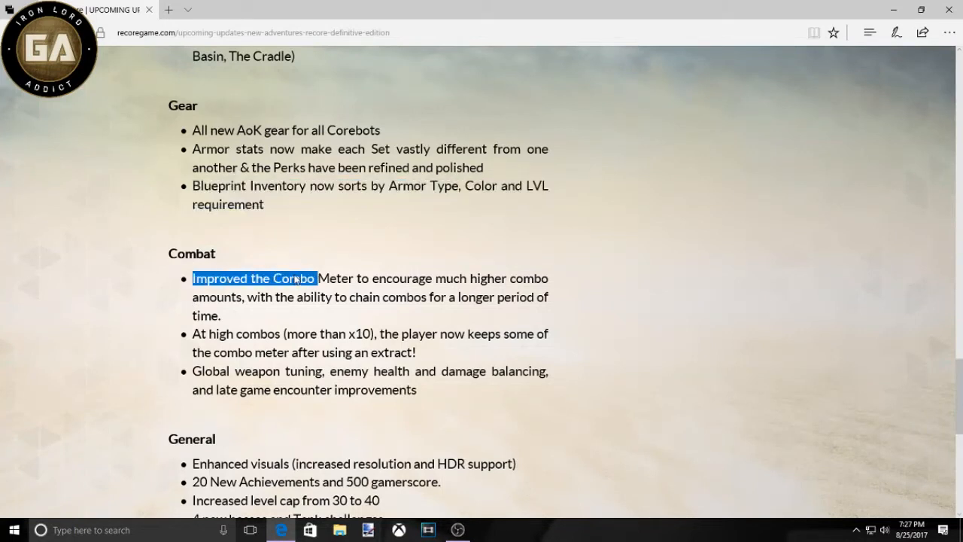
click(361, 226)
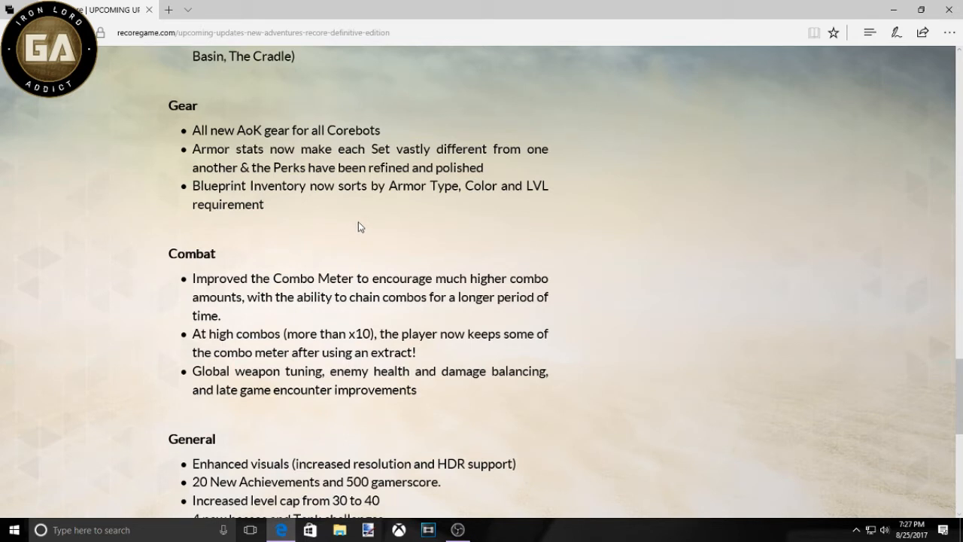
mouse_move(357, 244)
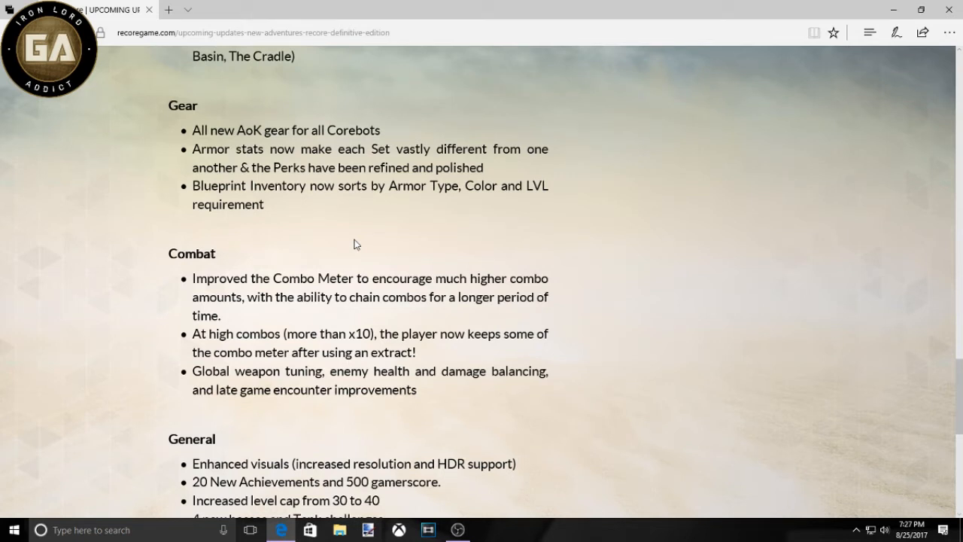
mouse_move(193, 337)
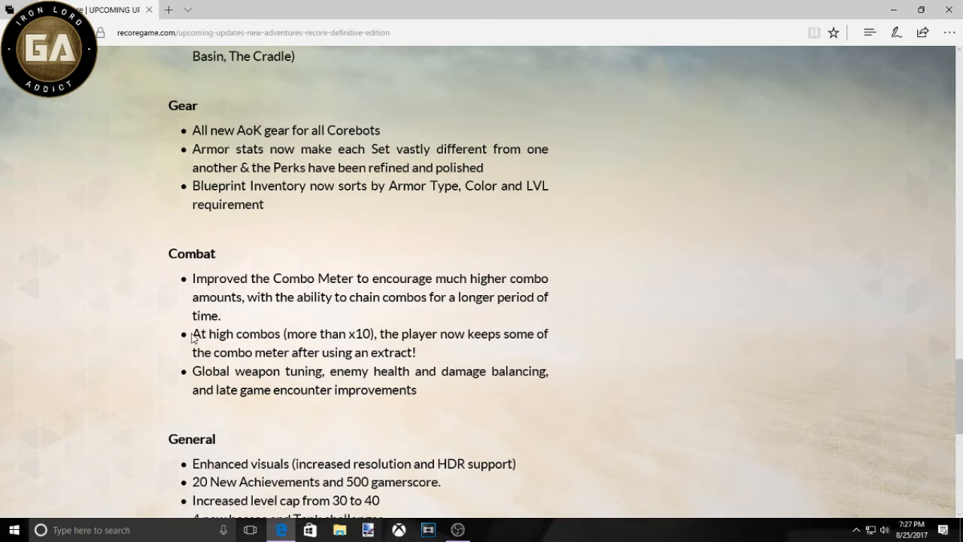
Step: Highlight the whole high-combos bullet about keeping combo meter after an extract
drag(193, 334, 435, 334)
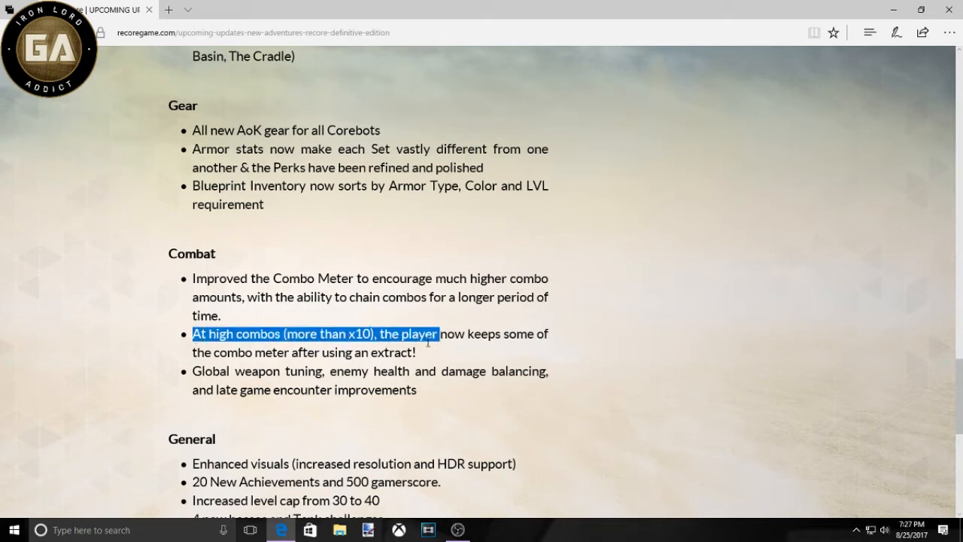
drag(435, 334, 557, 347)
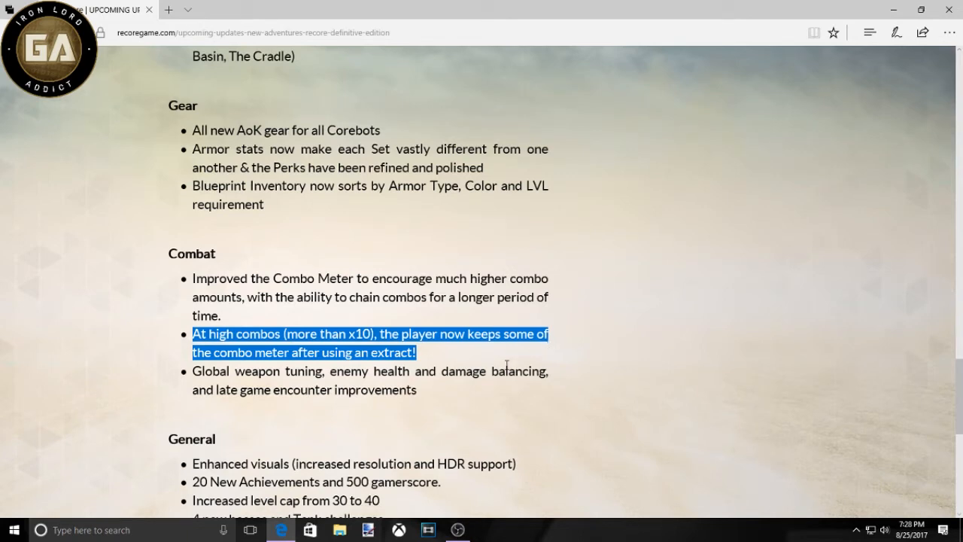
mouse_move(189, 376)
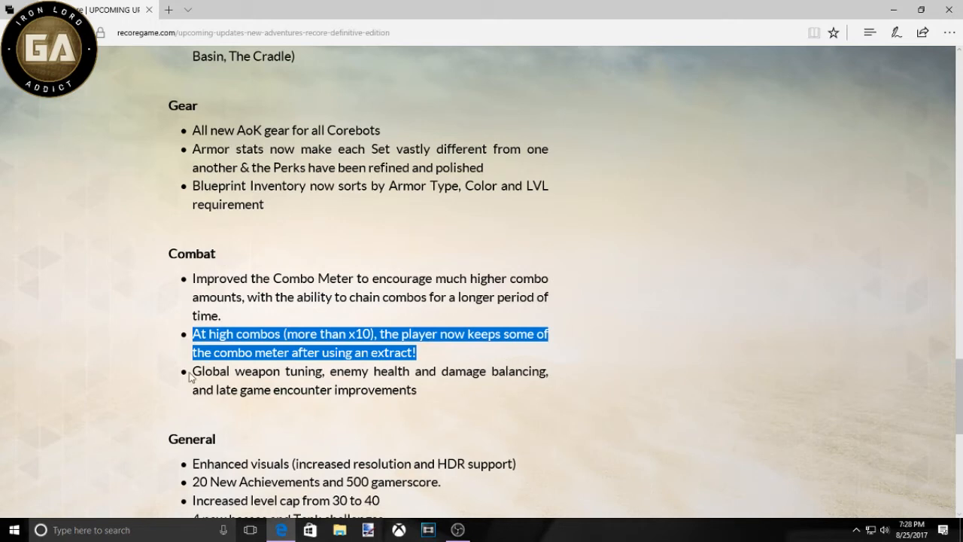
mouse_move(184, 370)
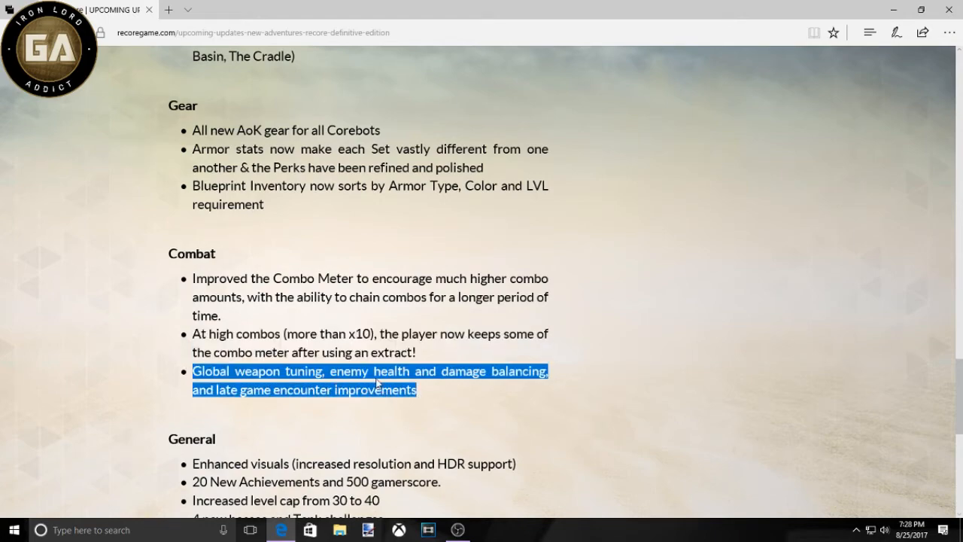
Step: Scroll to General and highlight the bullet about readable Corebot and Violet dialogue
scroll(down, 3)
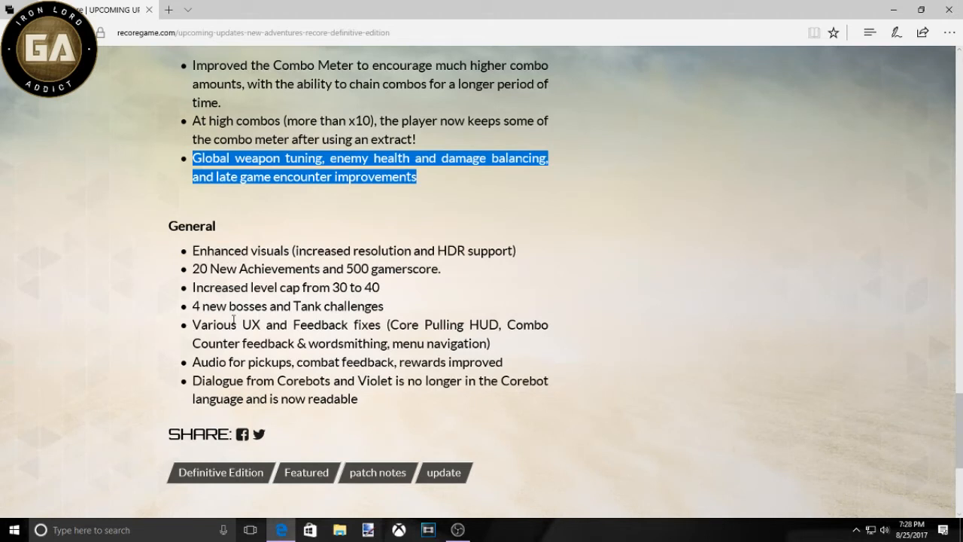
mouse_move(265, 328)
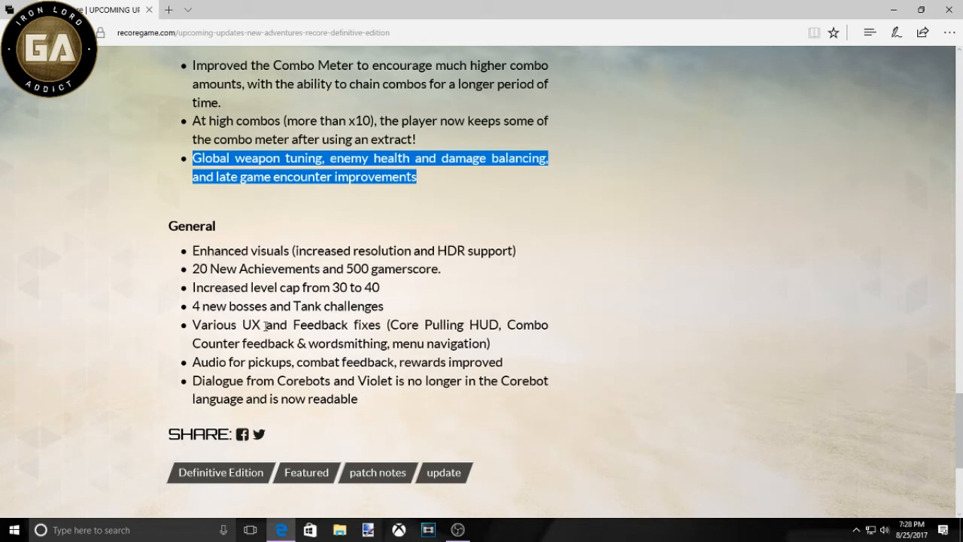
mouse_move(331, 364)
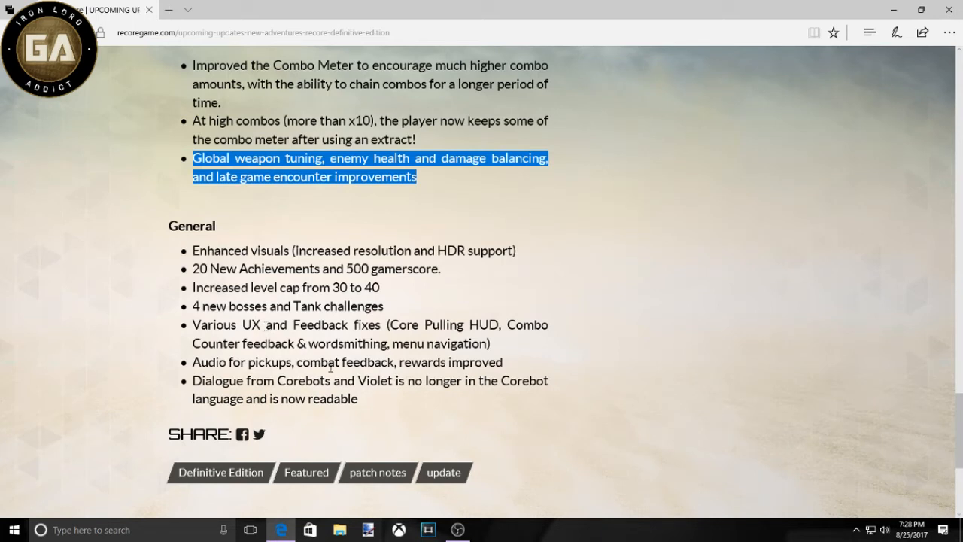
click(318, 377)
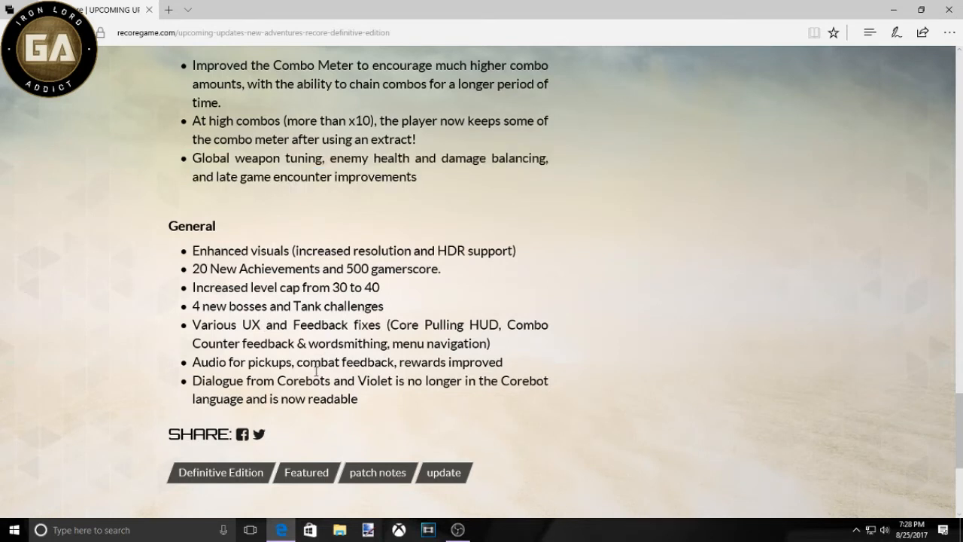
drag(193, 380, 360, 399)
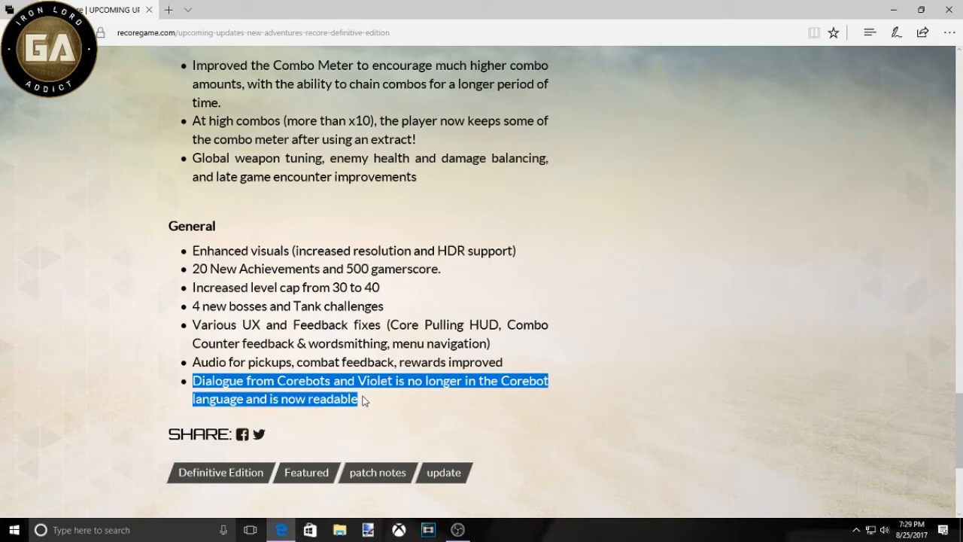
scroll(up, 3)
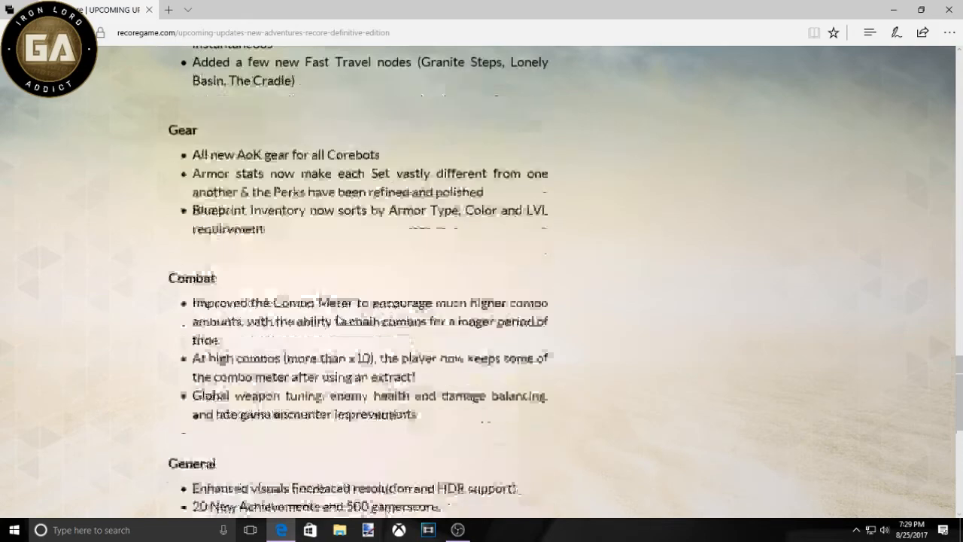
Step: Scroll back through the article toward the New Companion section
scroll(down, 3)
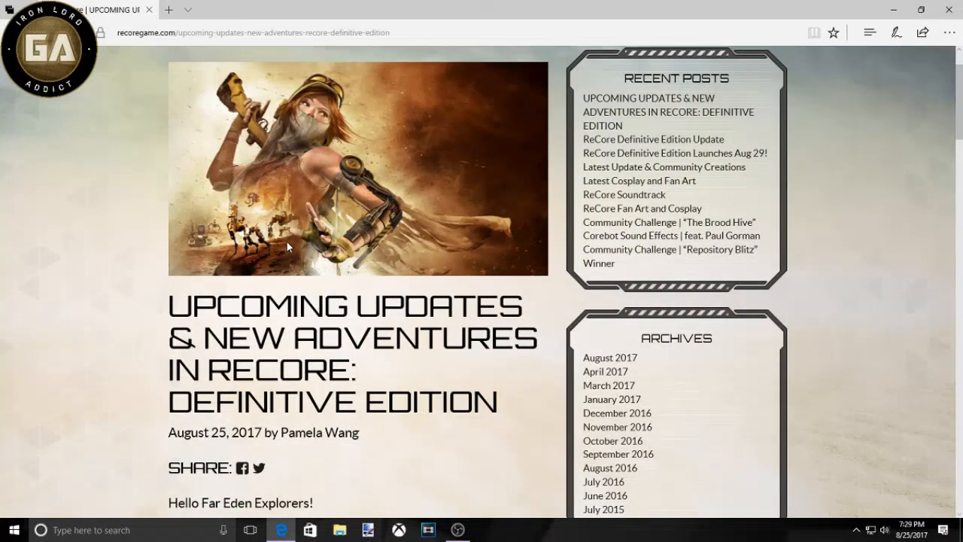
scroll(down, 3)
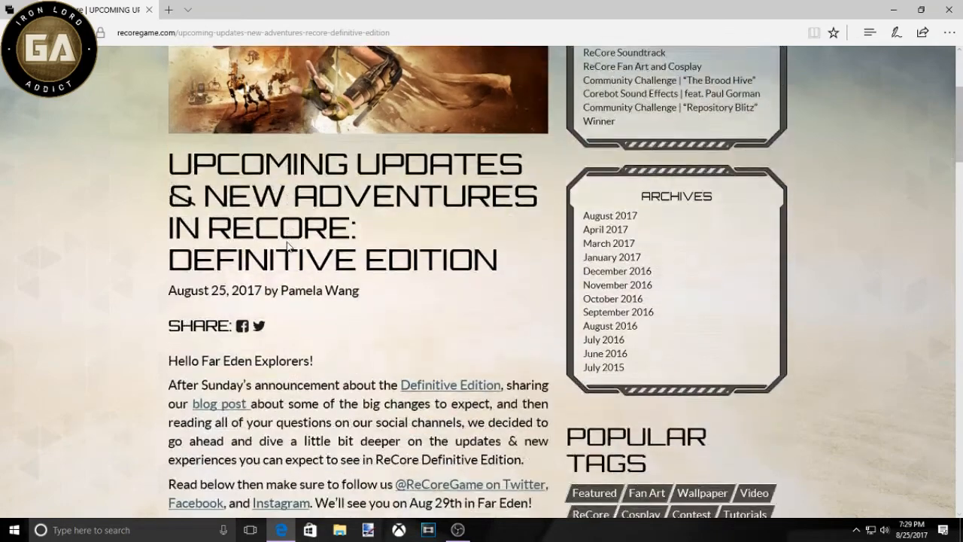
scroll(down, 3)
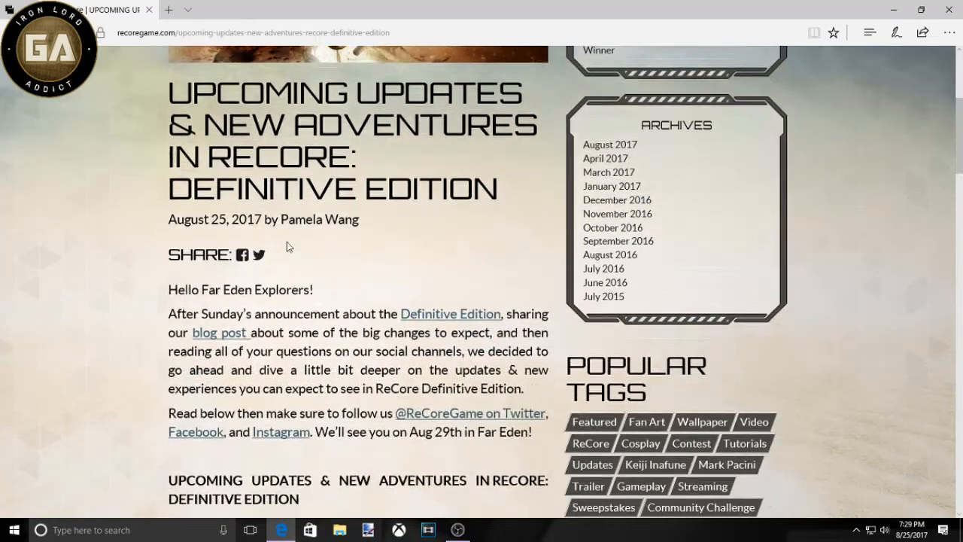
scroll(down, 3)
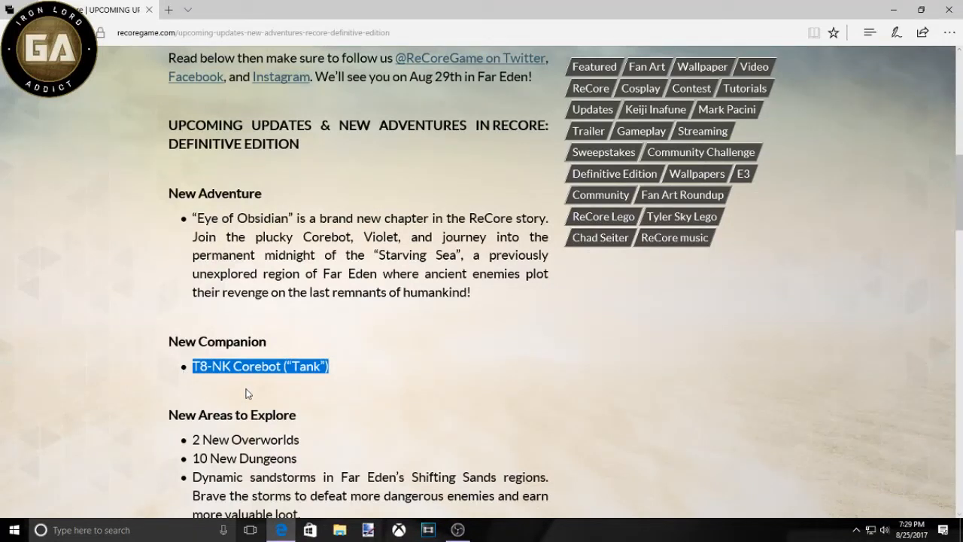
mouse_move(244, 391)
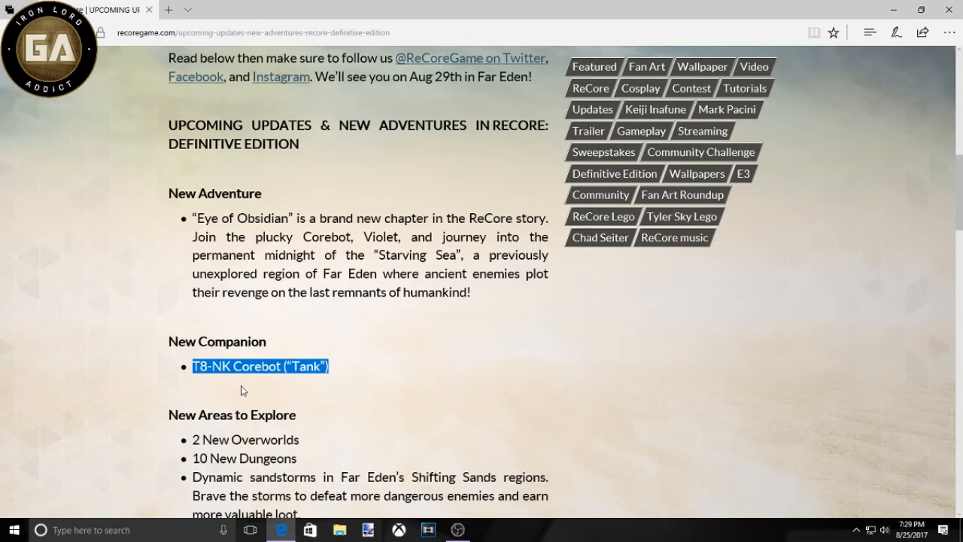
Step: Scroll through the update list and clear all highlighted text
scroll(down, 3)
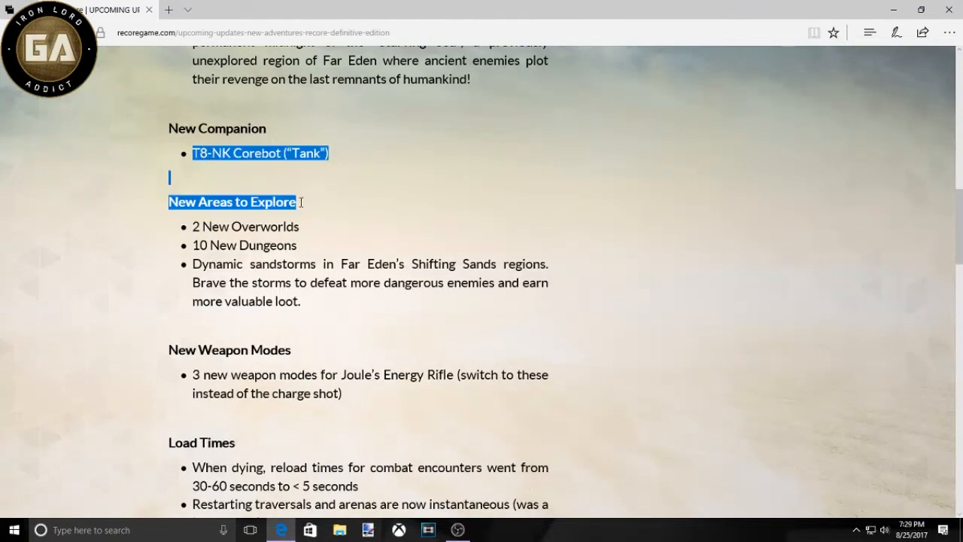
scroll(down, 3)
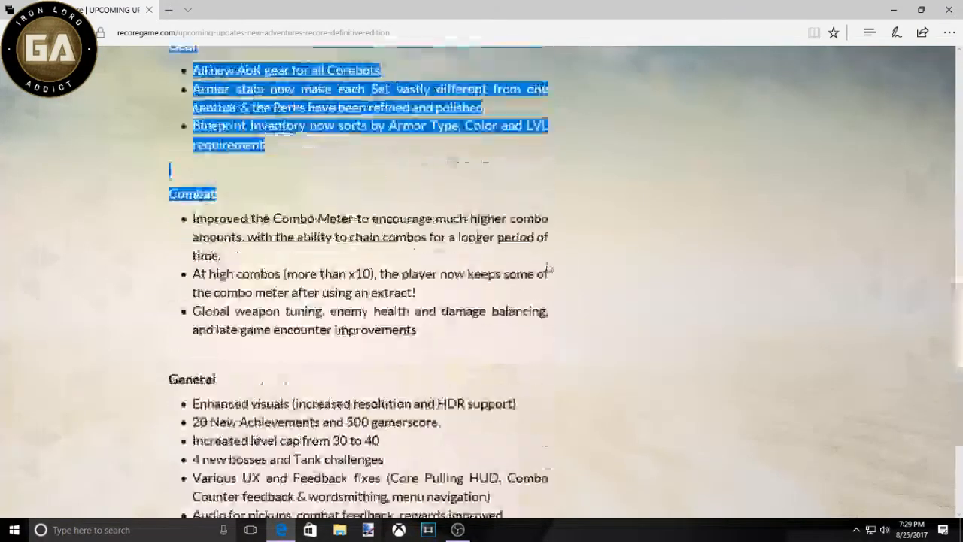
scroll(down, 3)
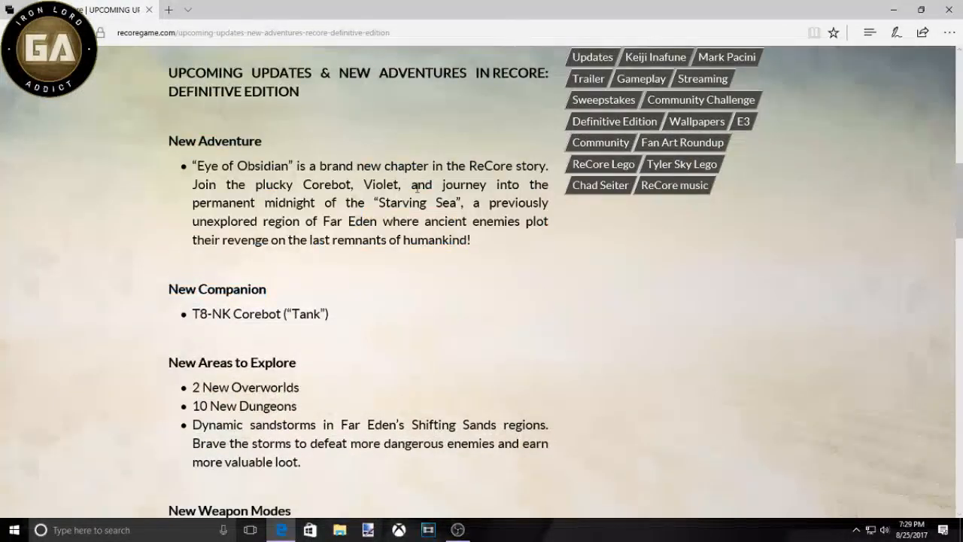
scroll(up, 3)
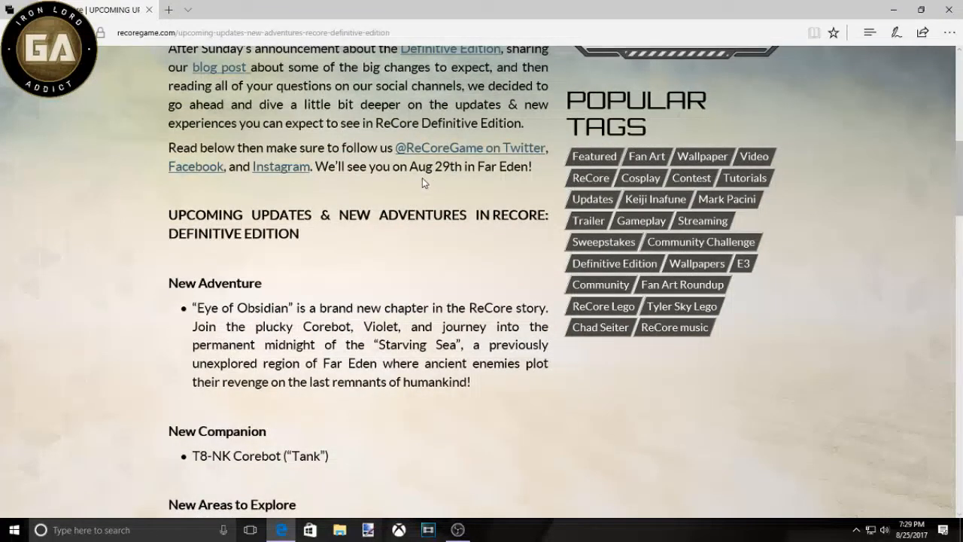
mouse_move(326, 265)
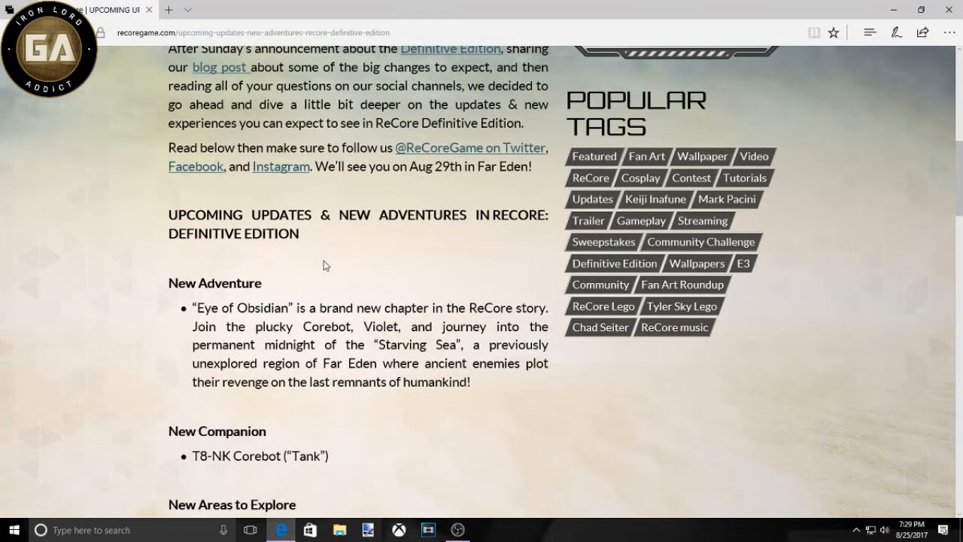
mouse_move(157, 265)
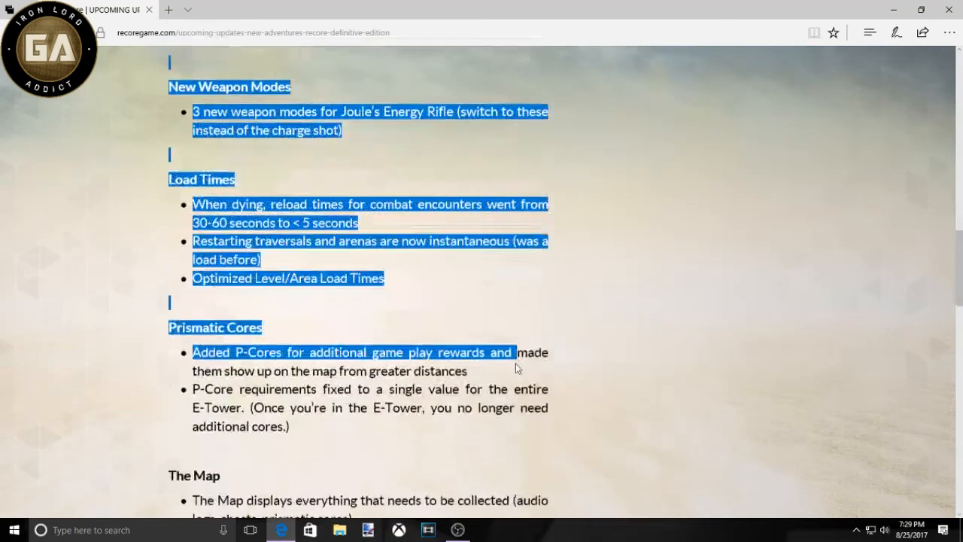
scroll(down, 3)
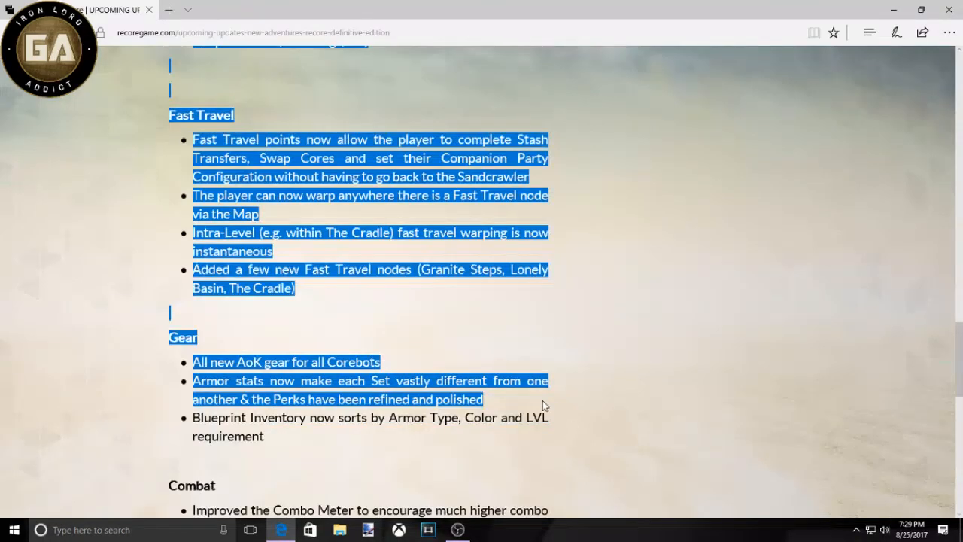
scroll(down, 3)
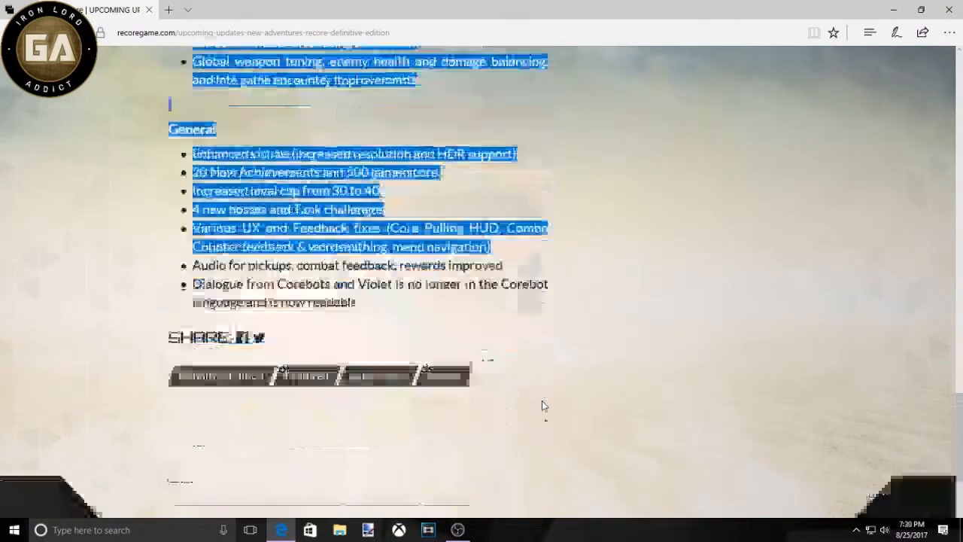
scroll(down, 3)
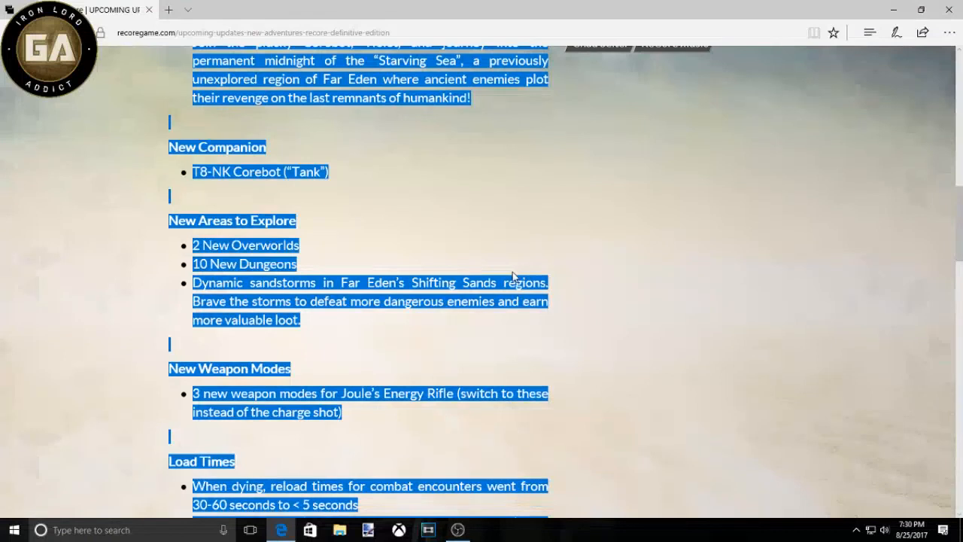
click(487, 242)
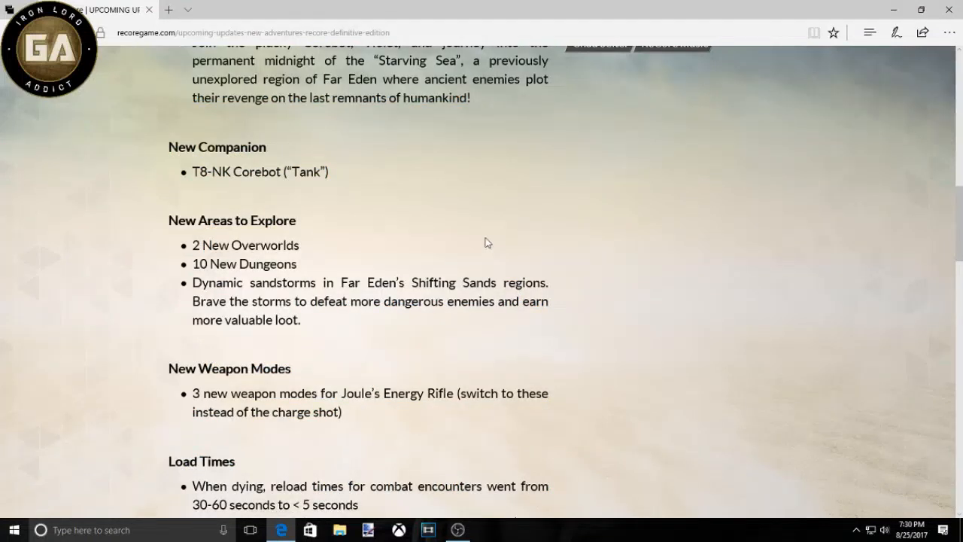
mouse_move(675, 294)
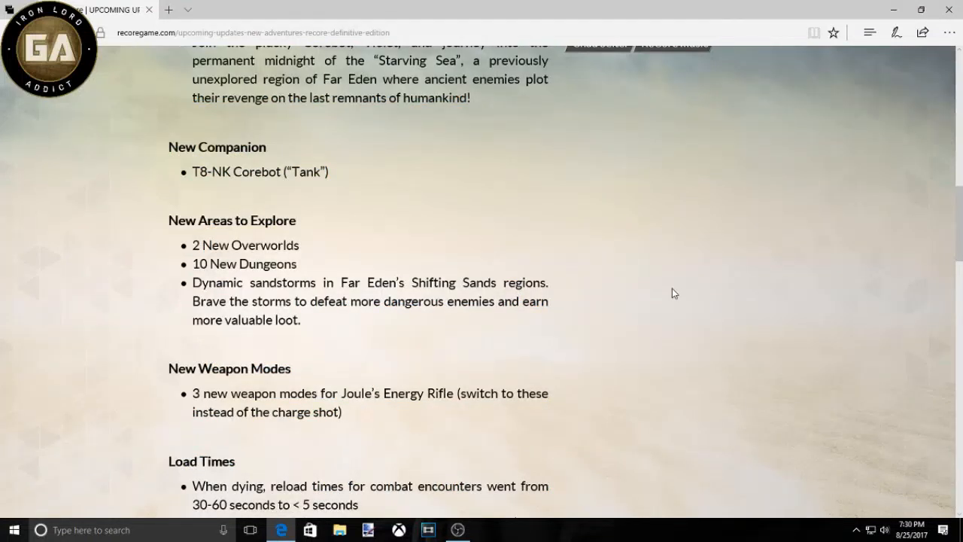